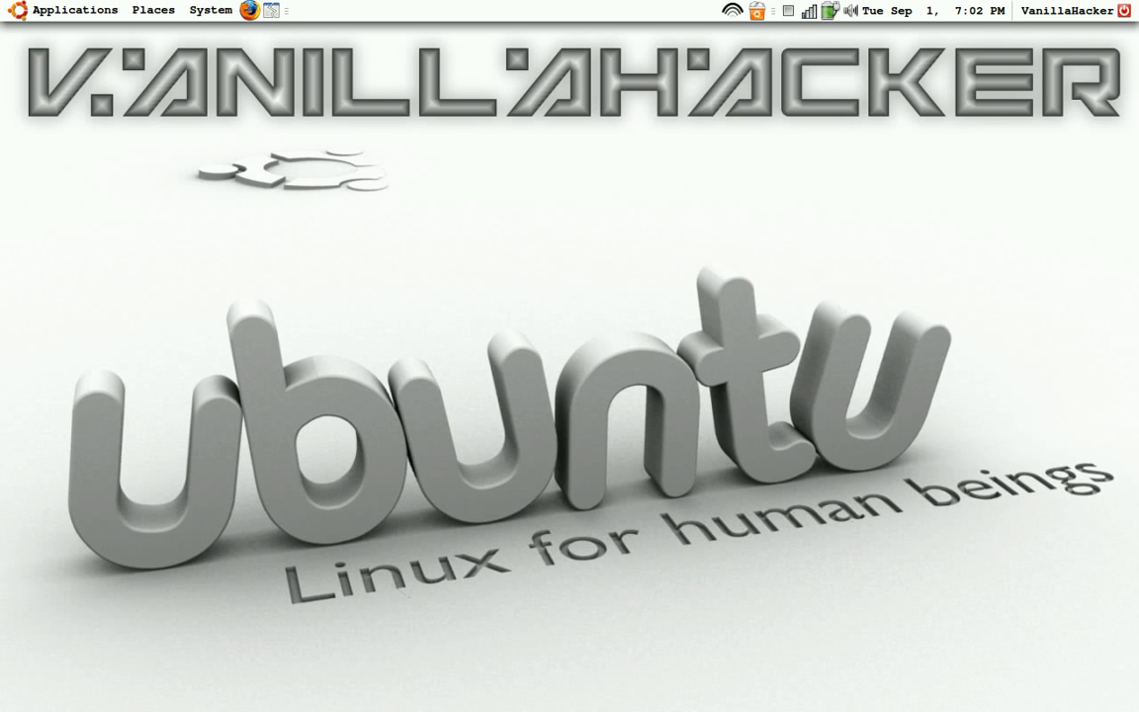
{"action": "mouse_move", "coordinate": [641, 71]}
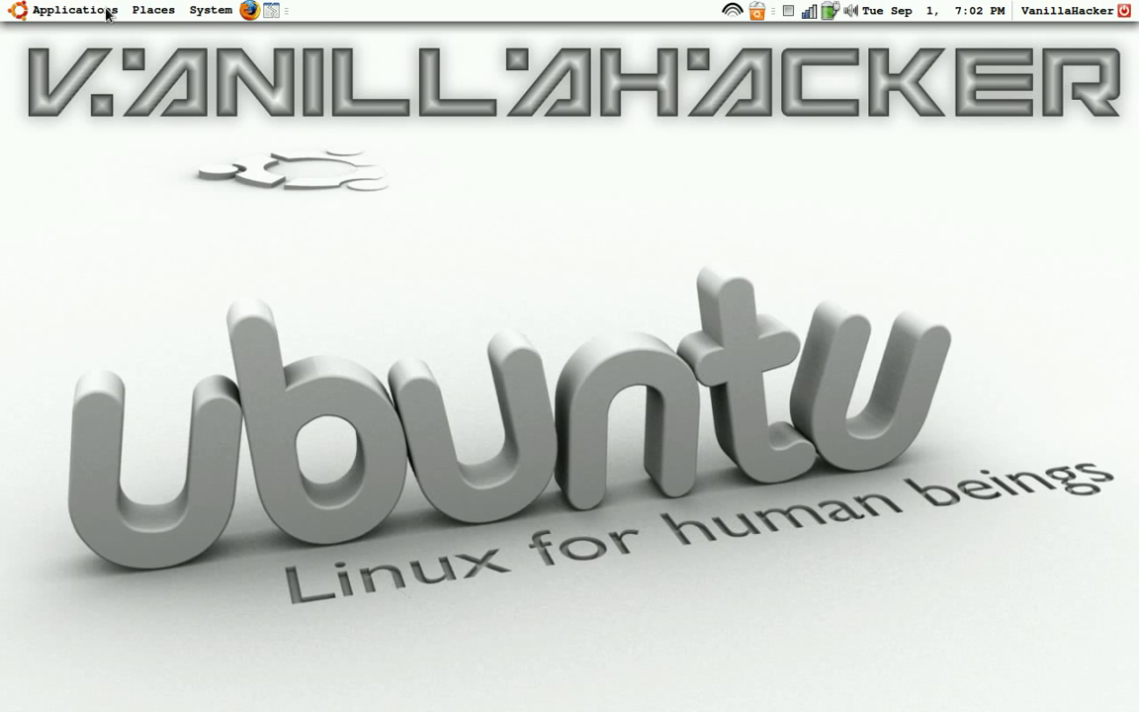
{"action": "mouse_move", "coordinate": [144, 63]}
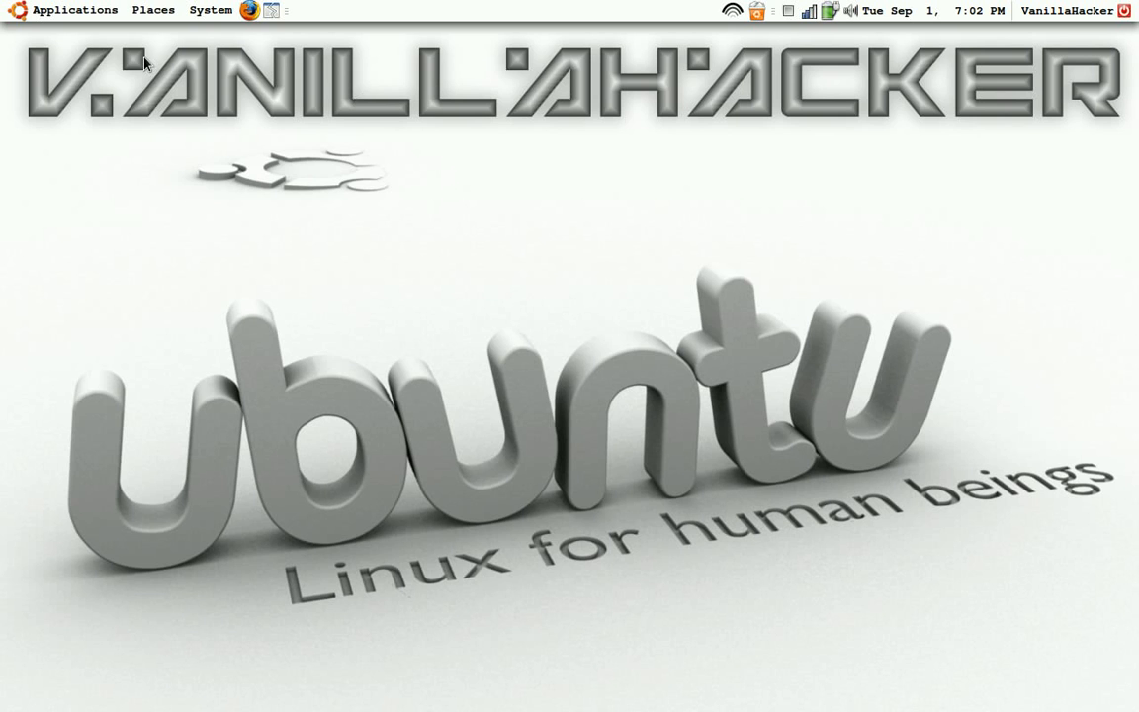
{"action": "mouse_move", "coordinate": [106, 62]}
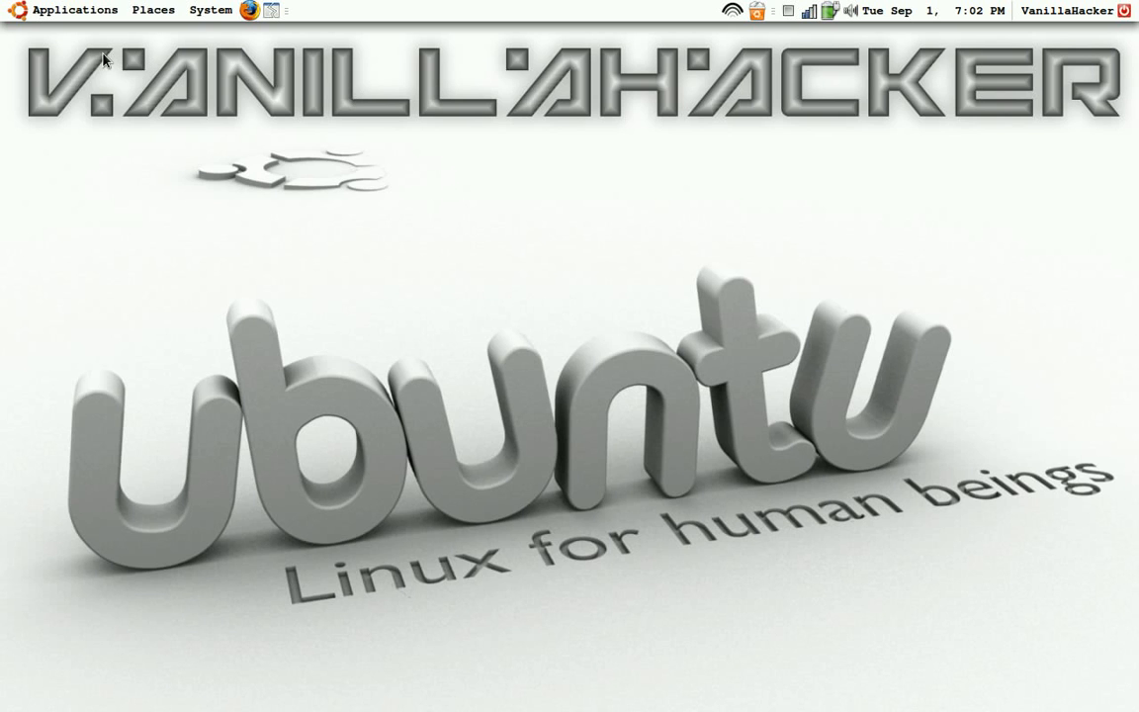
{"action": "mouse_move", "coordinate": [178, 236]}
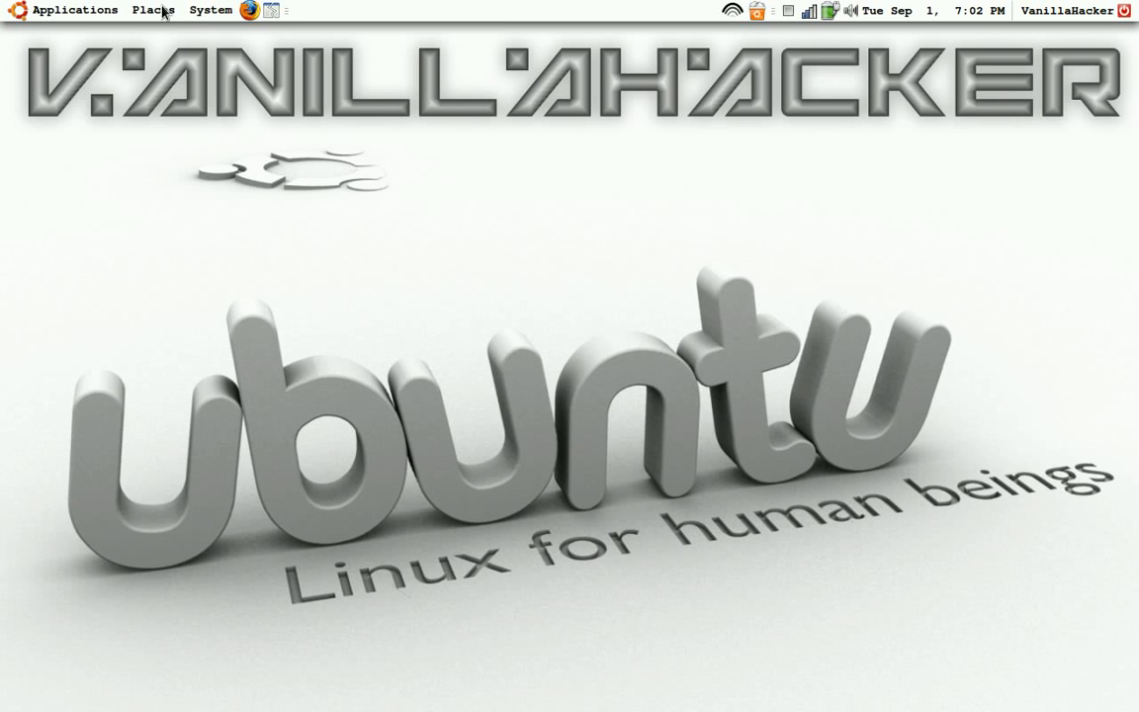
{"action": "mouse_move", "coordinate": [75, 10]}
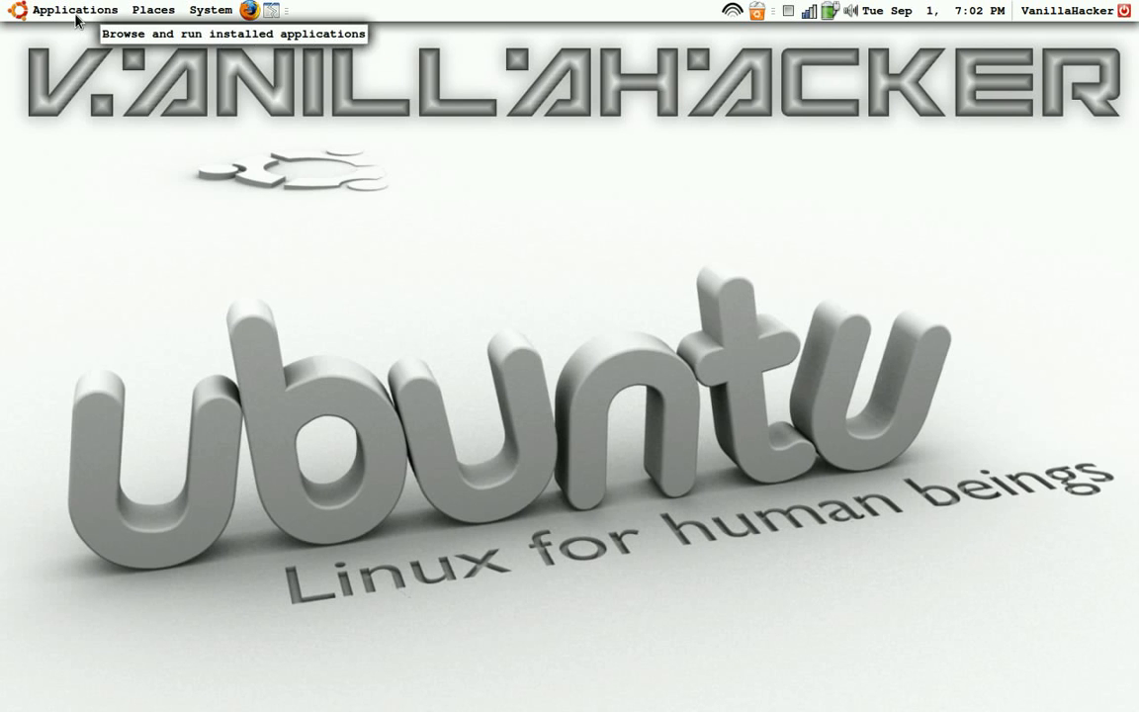
Step: Briefly search Add/Remove Applications for 'comp' and close it without changes
{"action": "left_click", "coordinate": [75, 10]}
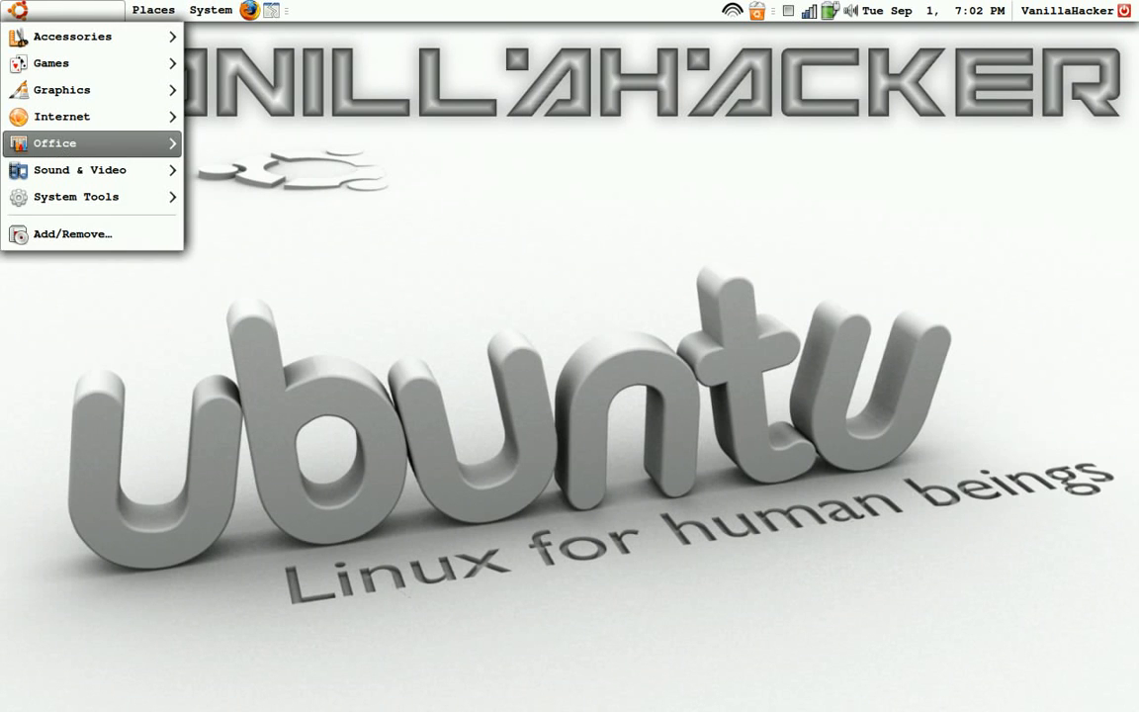
{"action": "mouse_move", "coordinate": [71, 233]}
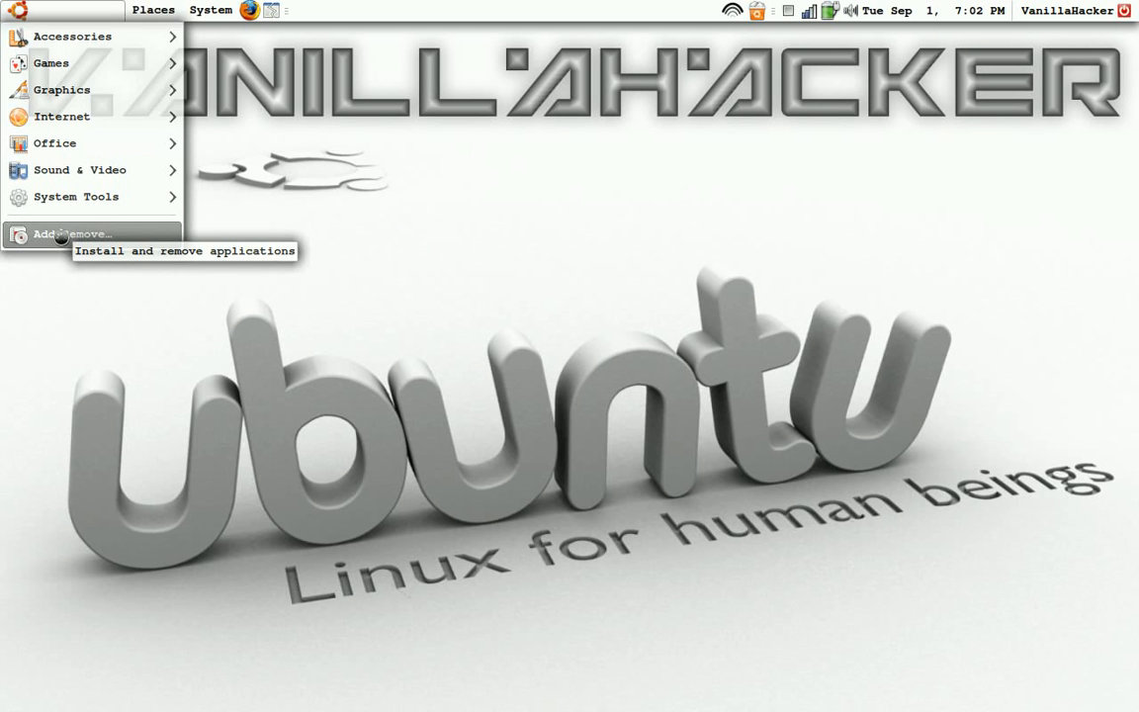
{"action": "left_click", "coordinate": [71, 234]}
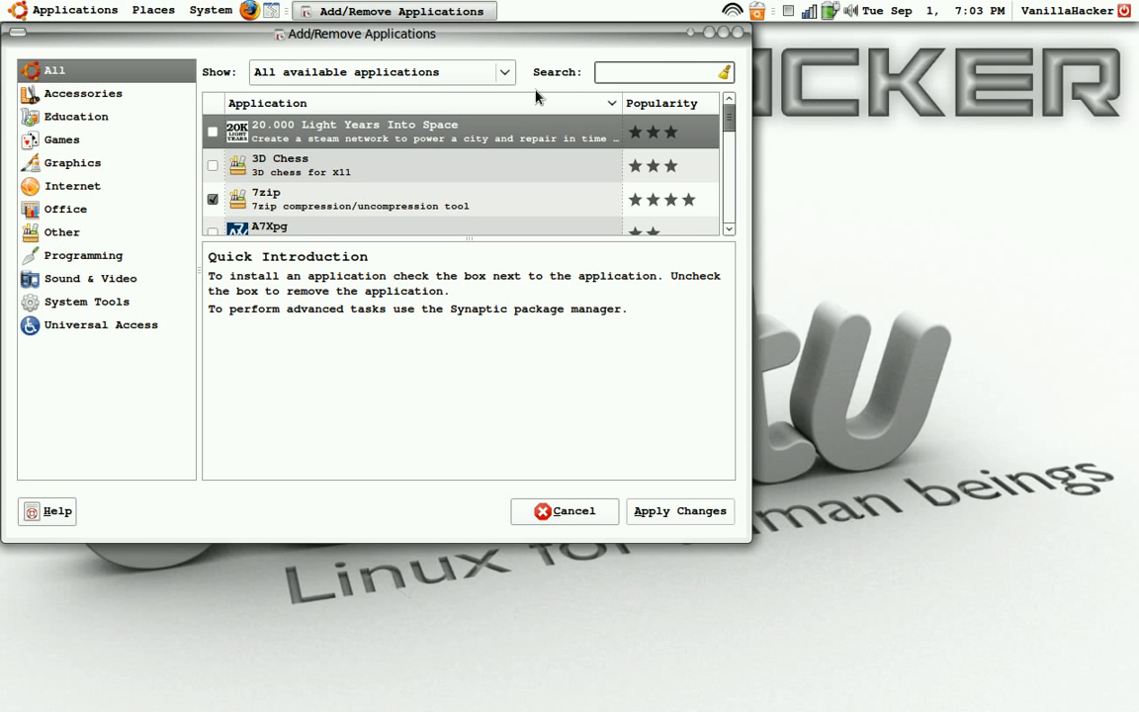
{"action": "type", "text": "compiz"}
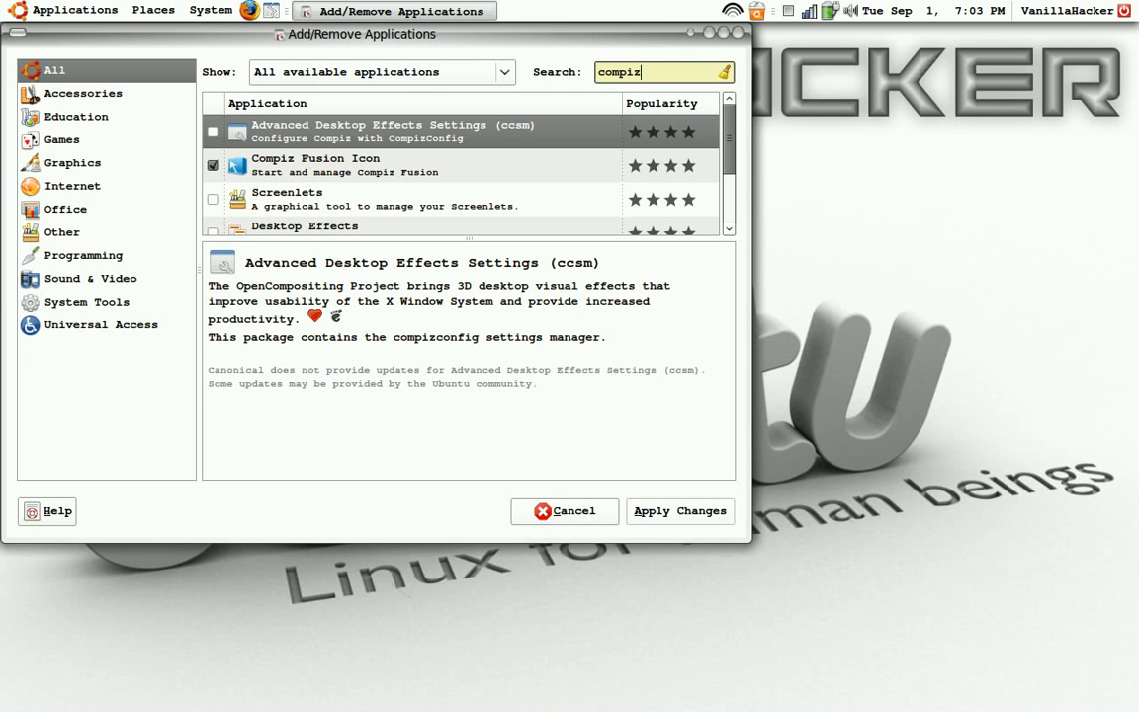
{"action": "left_click", "coordinate": [563, 510]}
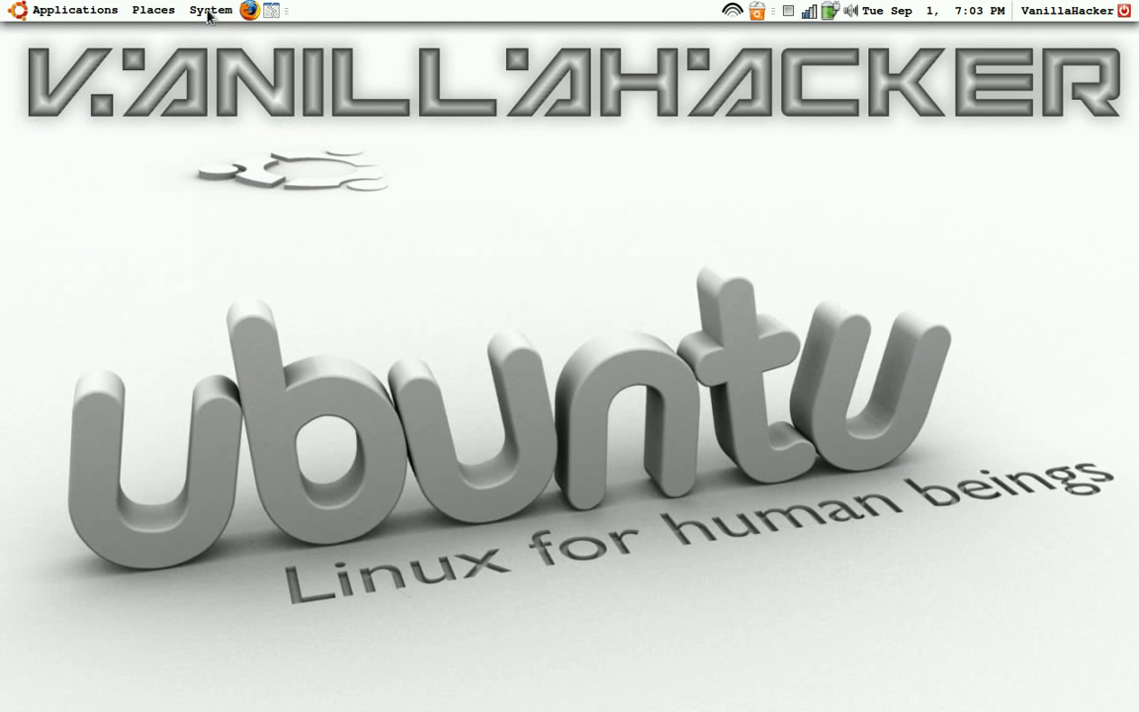
Step: Search Synaptic for 'emerald' and confirm the compiz-fusion decorator package is installed
{"action": "left_click", "coordinate": [209, 10]}
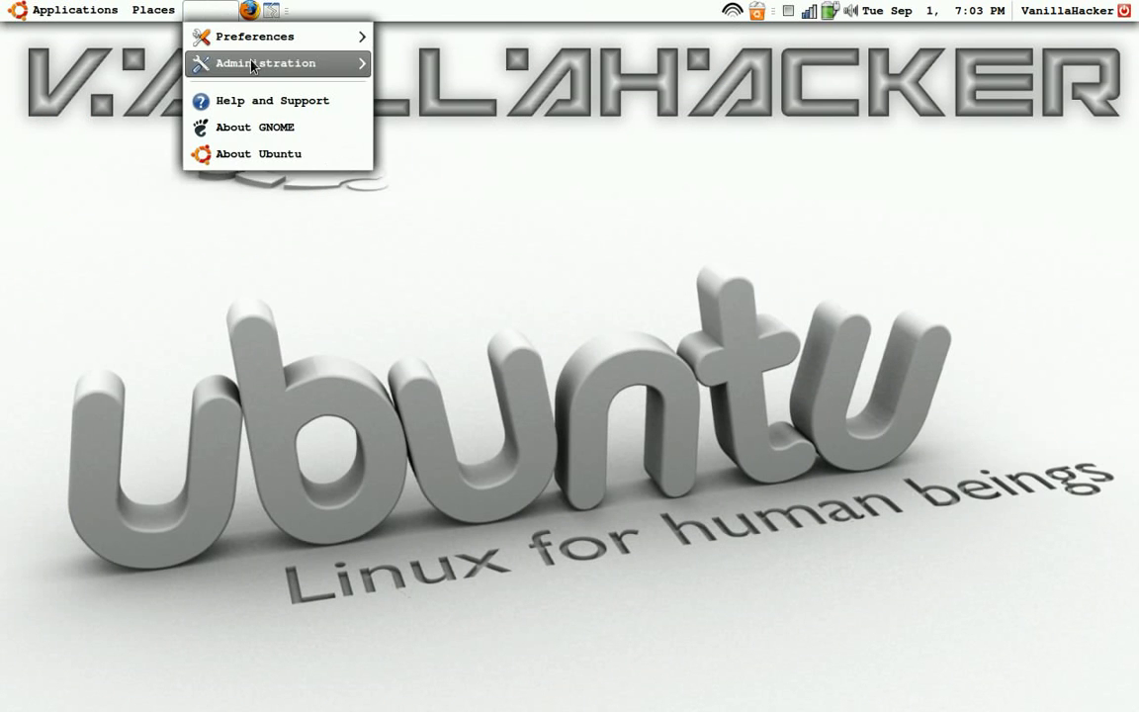
{"action": "mouse_move", "coordinate": [265, 63]}
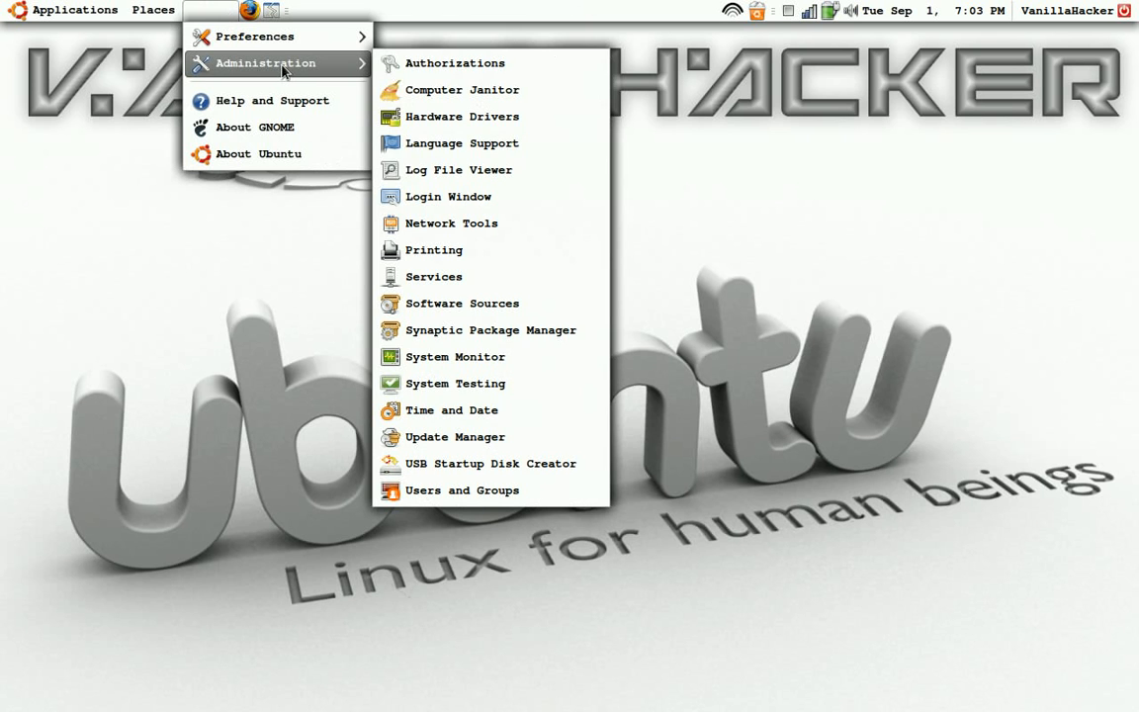
{"action": "mouse_move", "coordinate": [470, 329]}
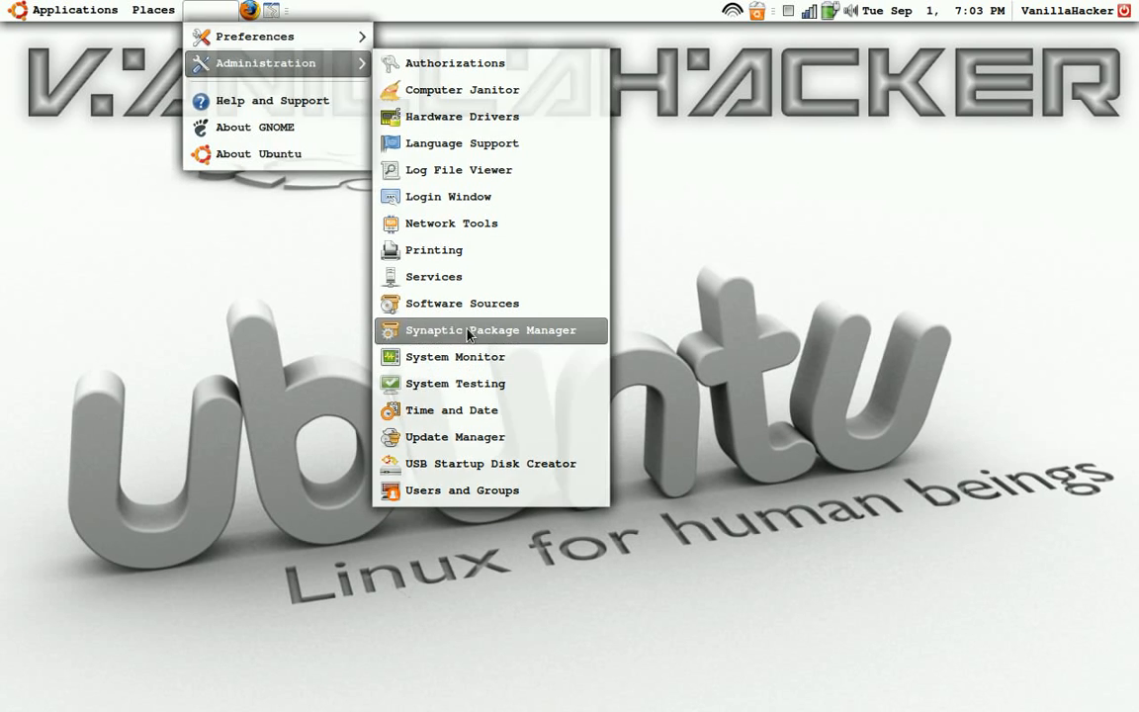
{"action": "left_click", "coordinate": [483, 328]}
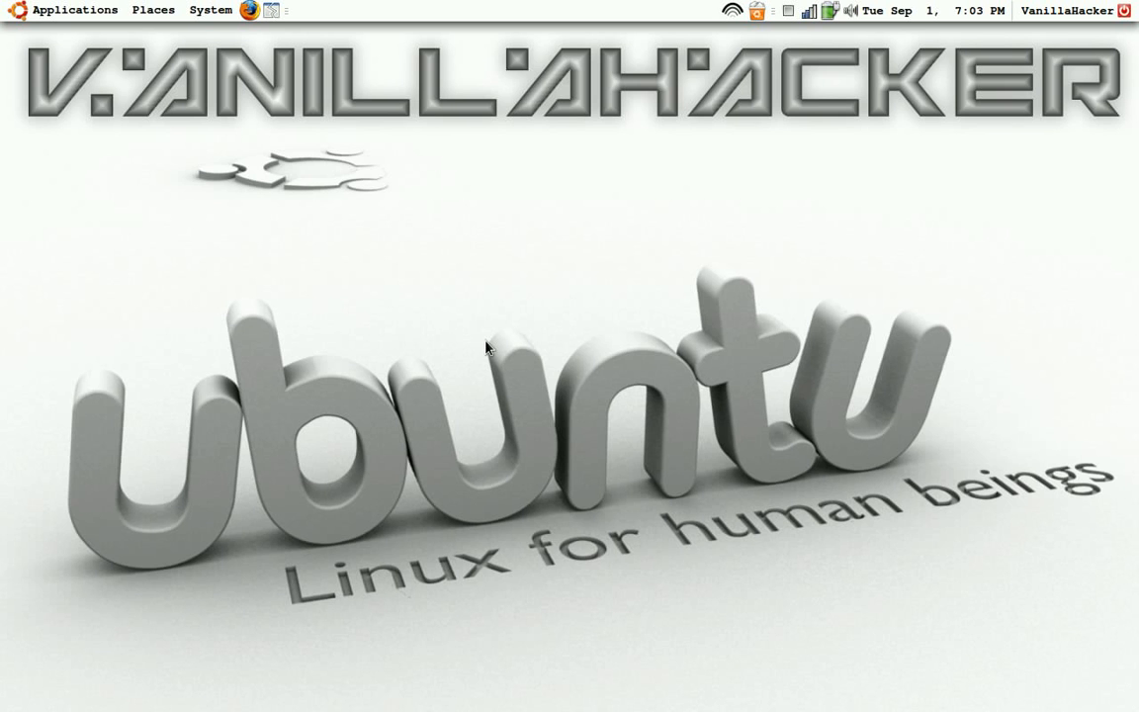
{"action": "mouse_move", "coordinate": [328, 308]}
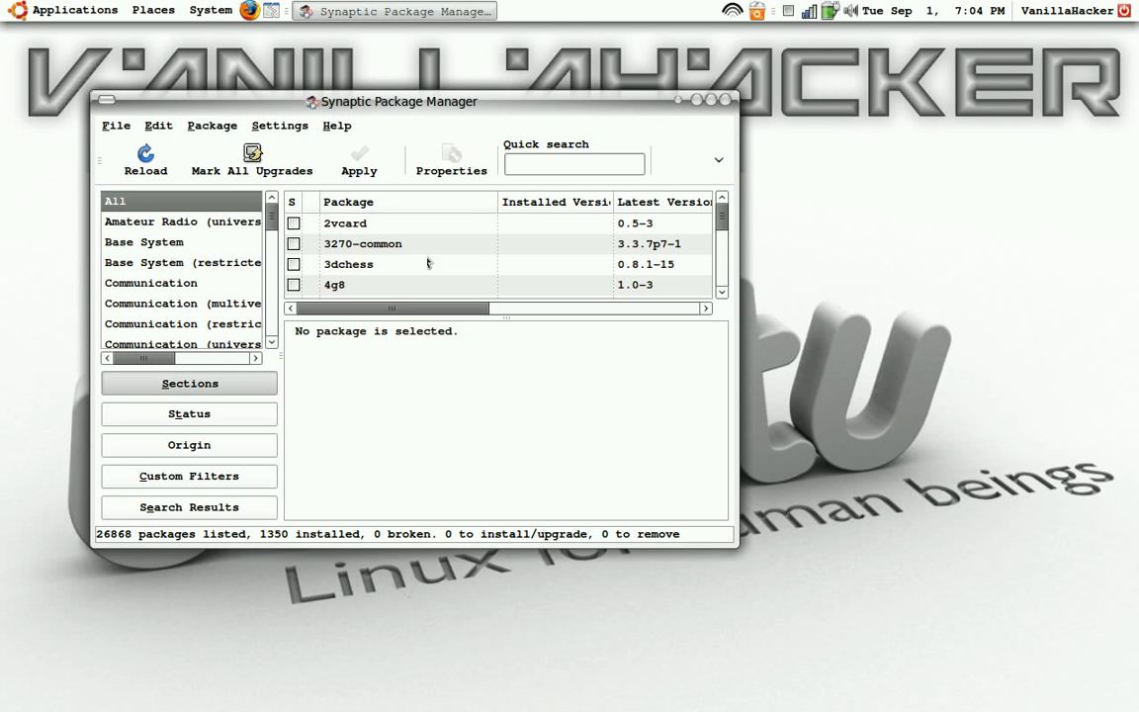
{"action": "left_click", "coordinate": [573, 162]}
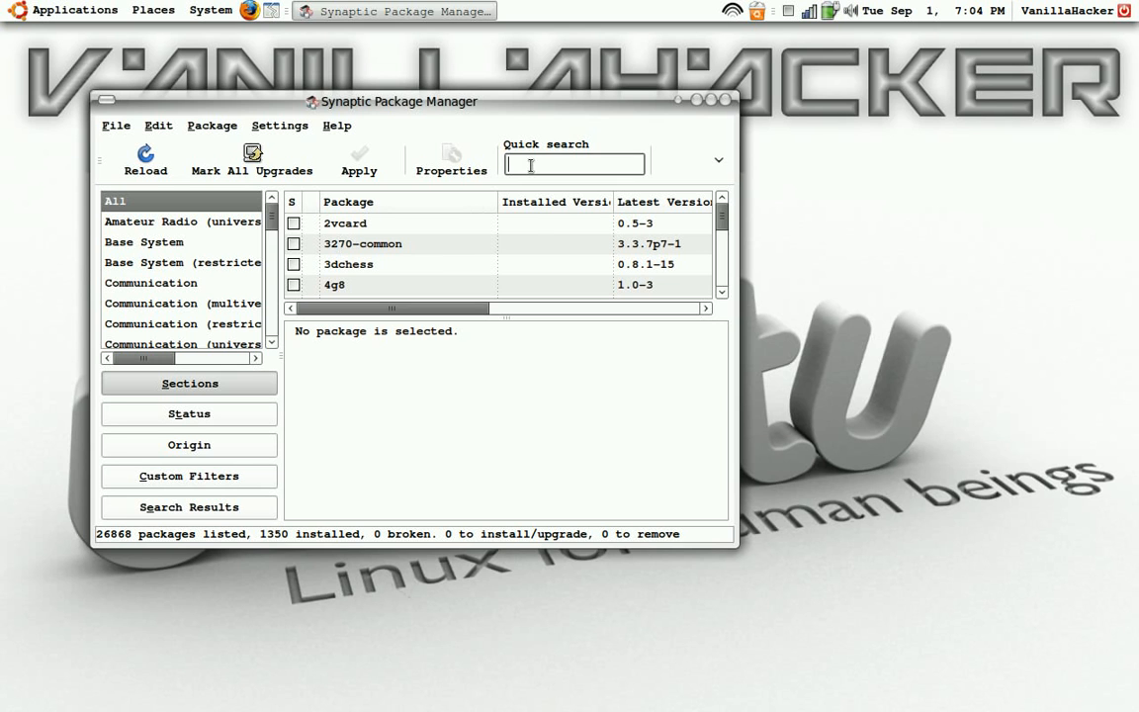
{"action": "type", "text": "e"}
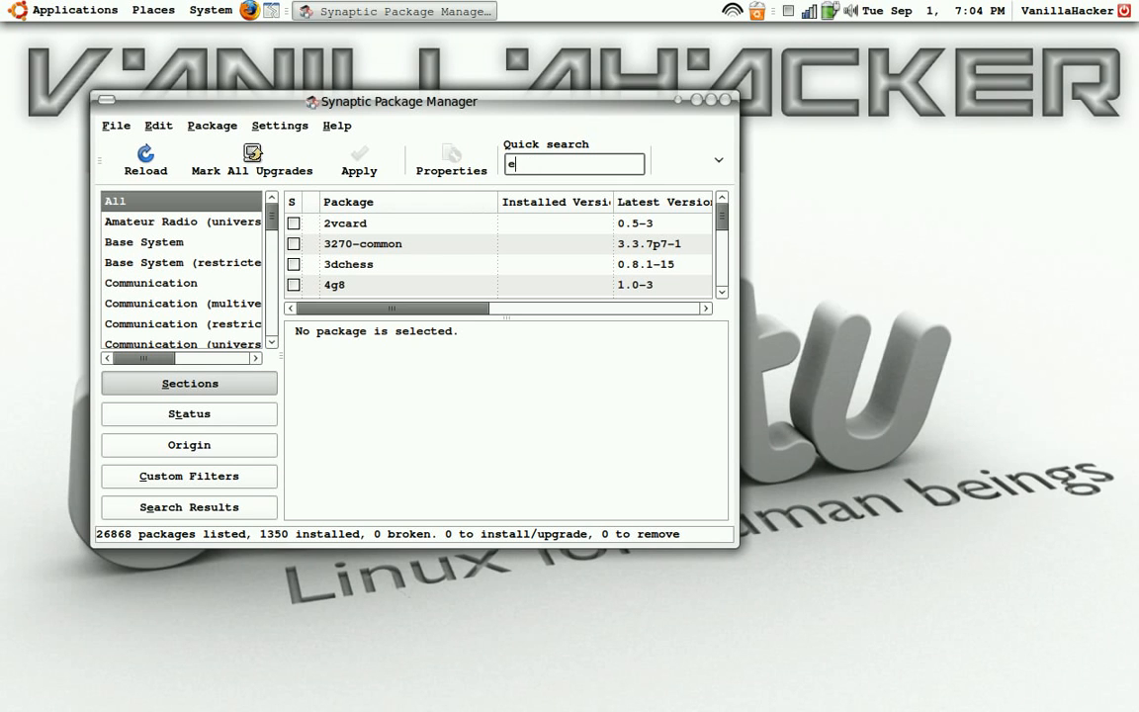
{"action": "type", "text": "a"}
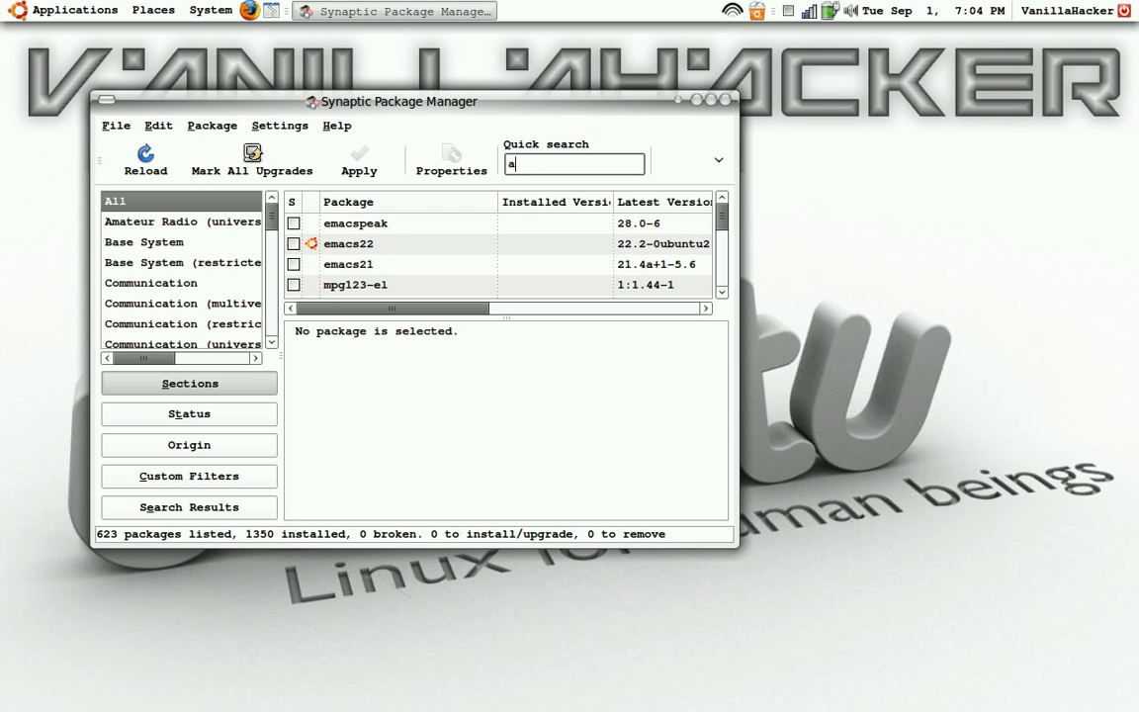
{"action": "type", "text": "ld"}
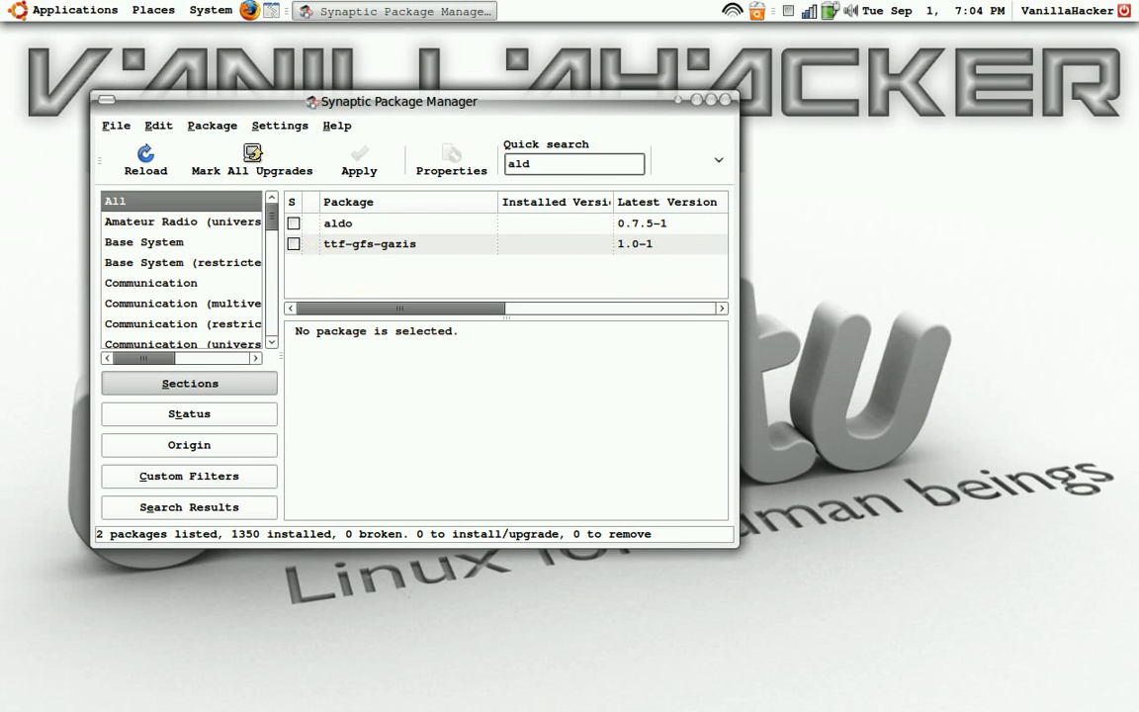
{"action": "left_click", "coordinate": [573, 162]}
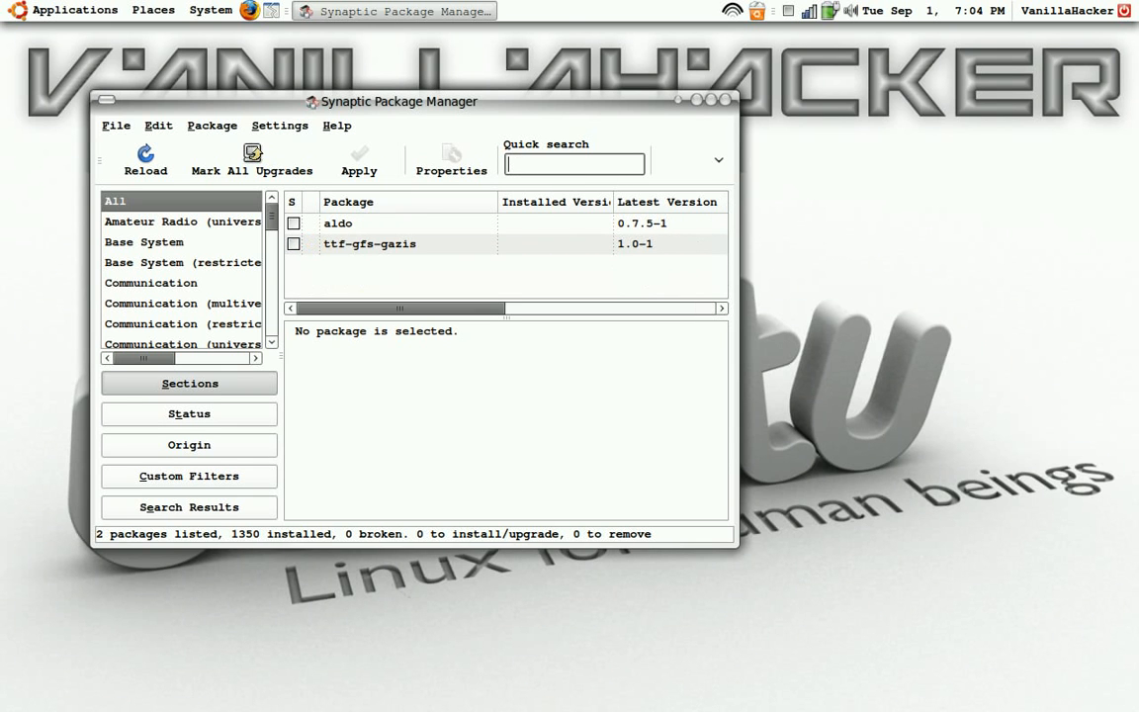
{"action": "type", "text": "emerald"}
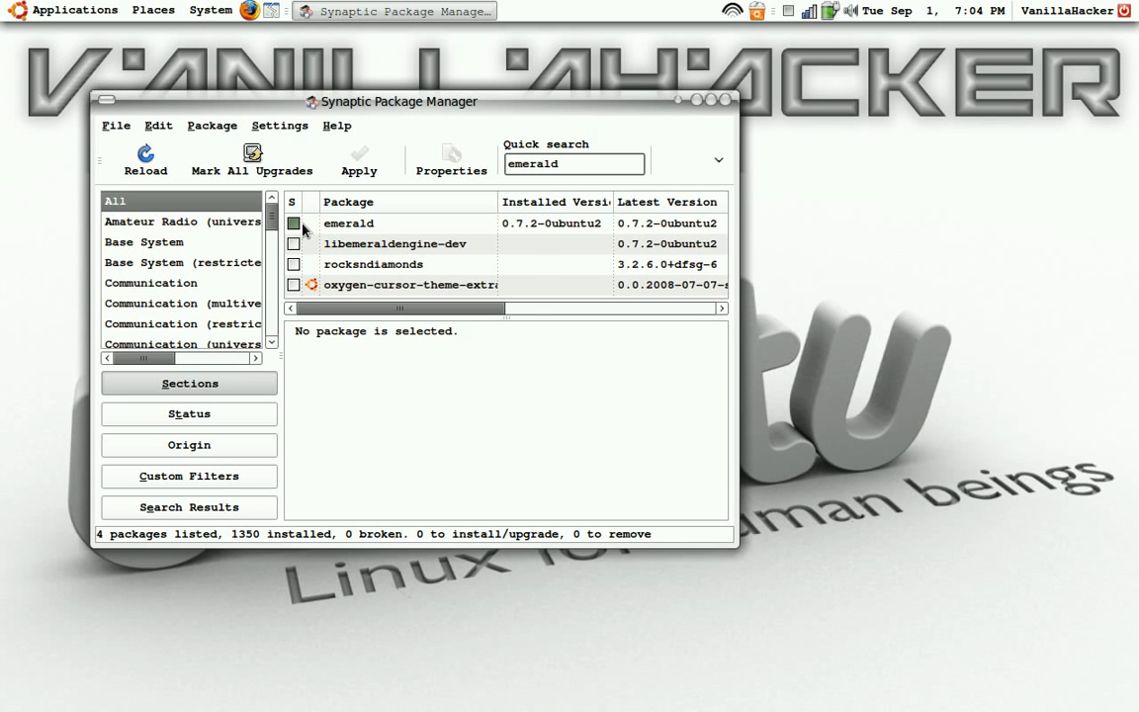
{"action": "right_click", "coordinate": [348, 222]}
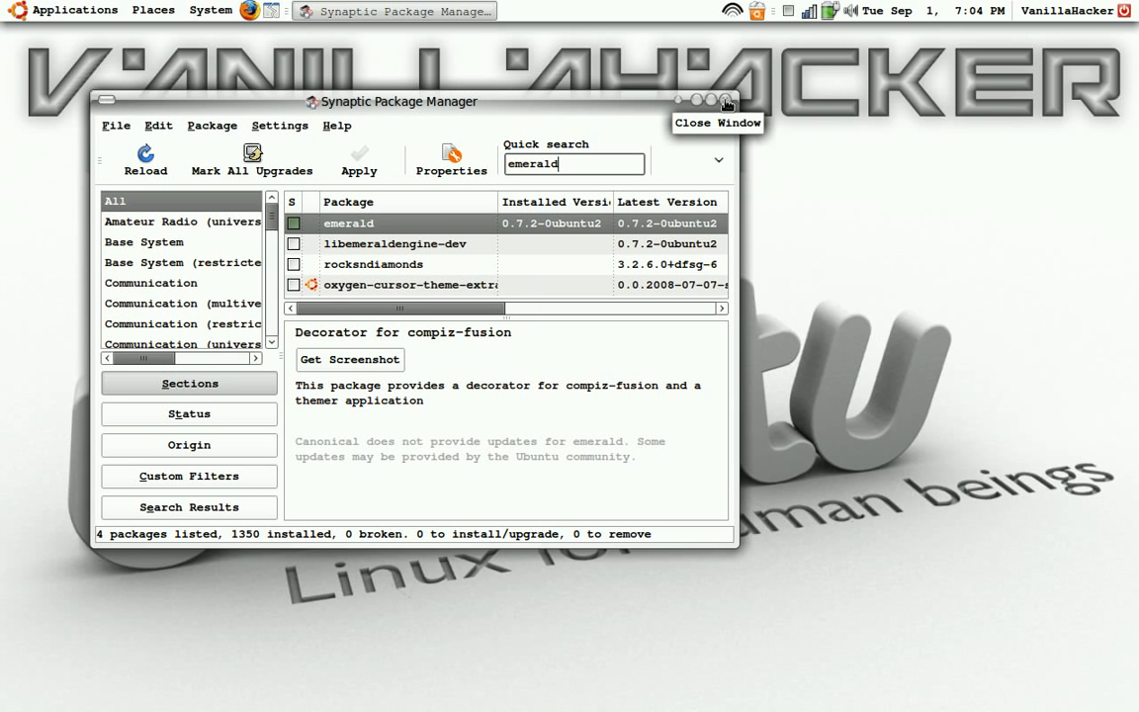
{"action": "left_click", "coordinate": [728, 102]}
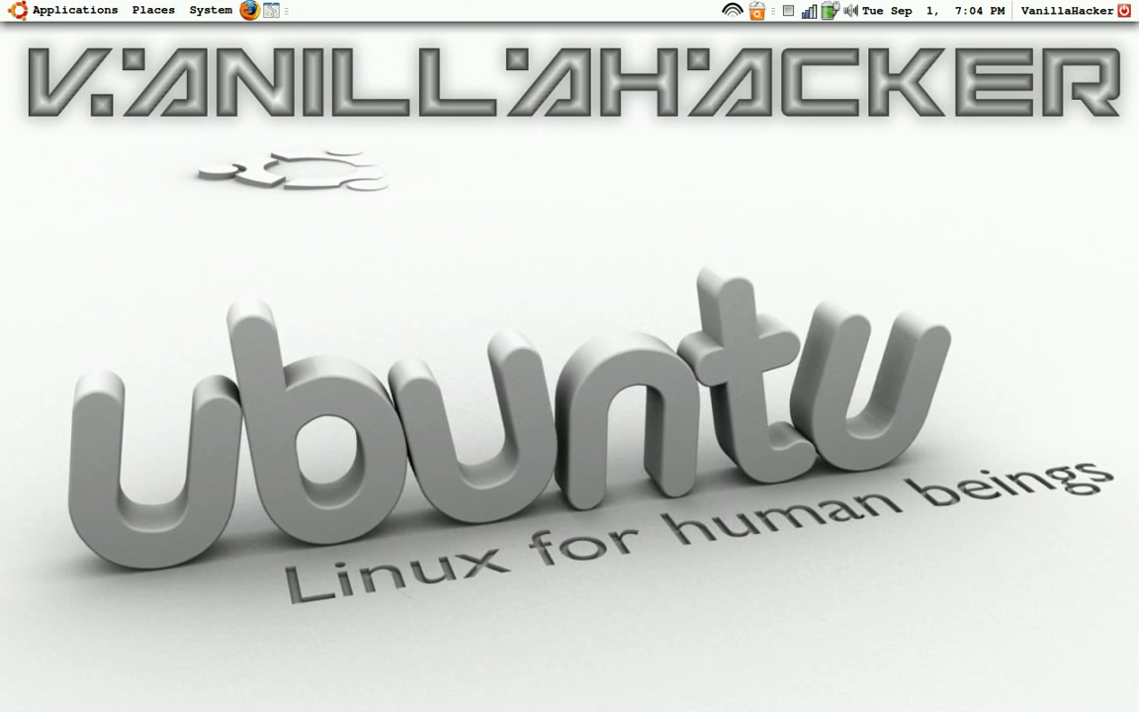
{"action": "mouse_move", "coordinate": [255, 14]}
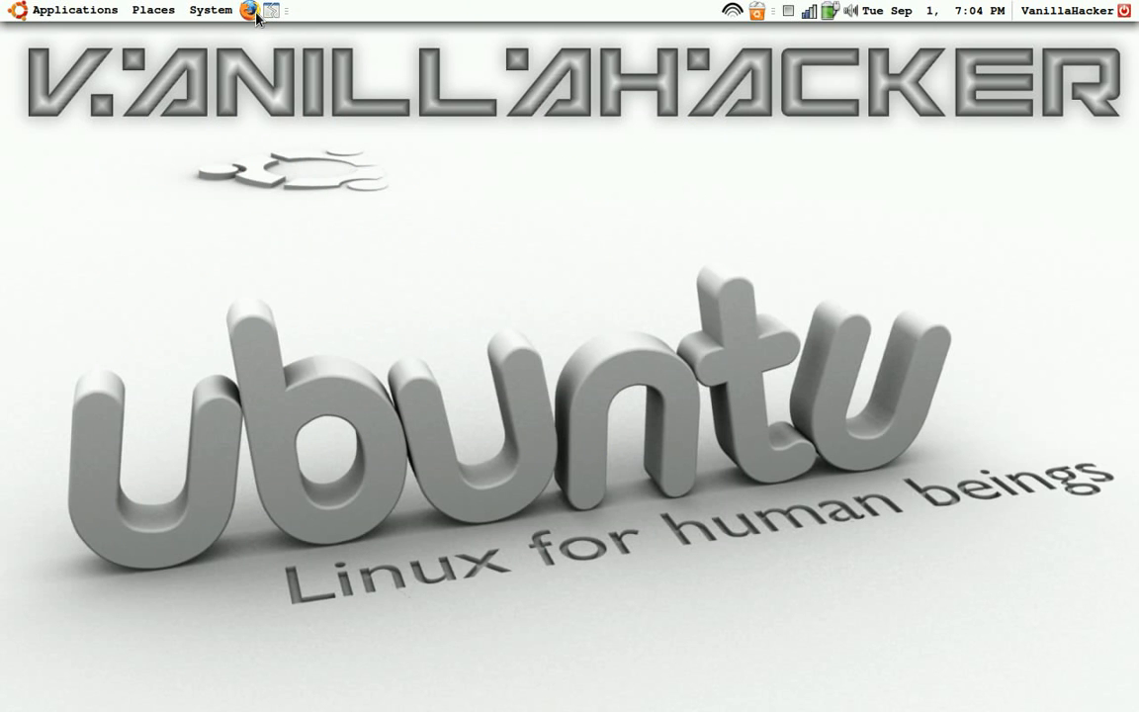
Step: Search Google for 'gnomelook' in Firefox and go to the gnome-look.org site
{"action": "left_click", "coordinate": [249, 12]}
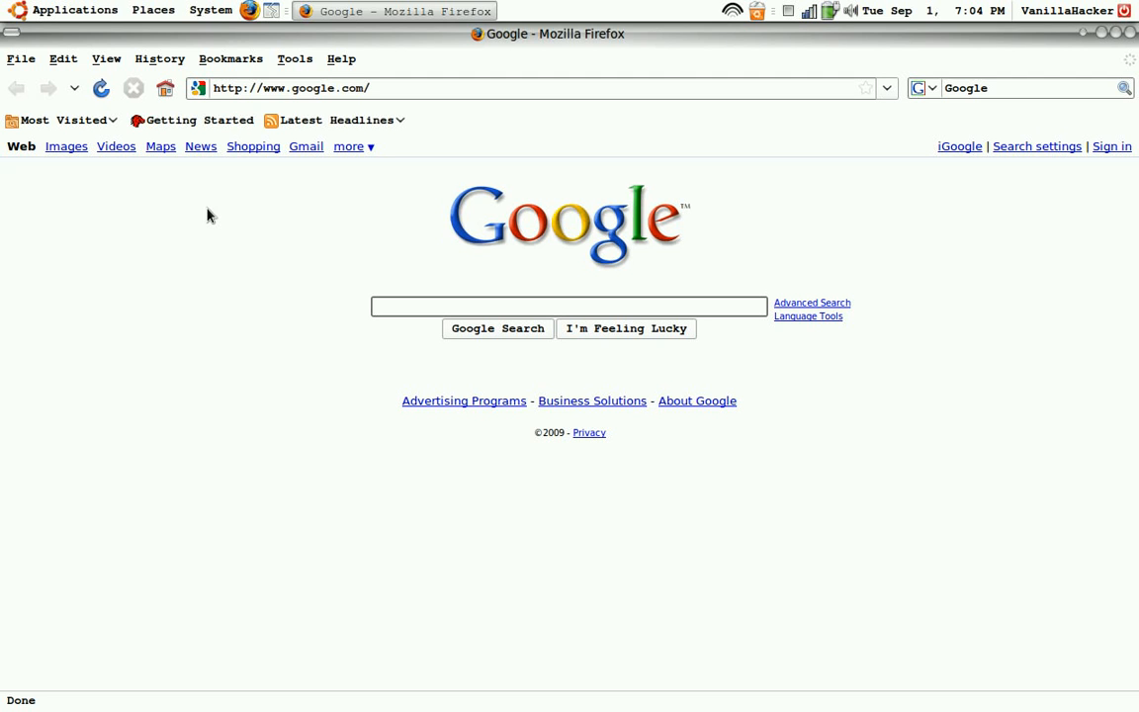
{"action": "type", "text": "g"}
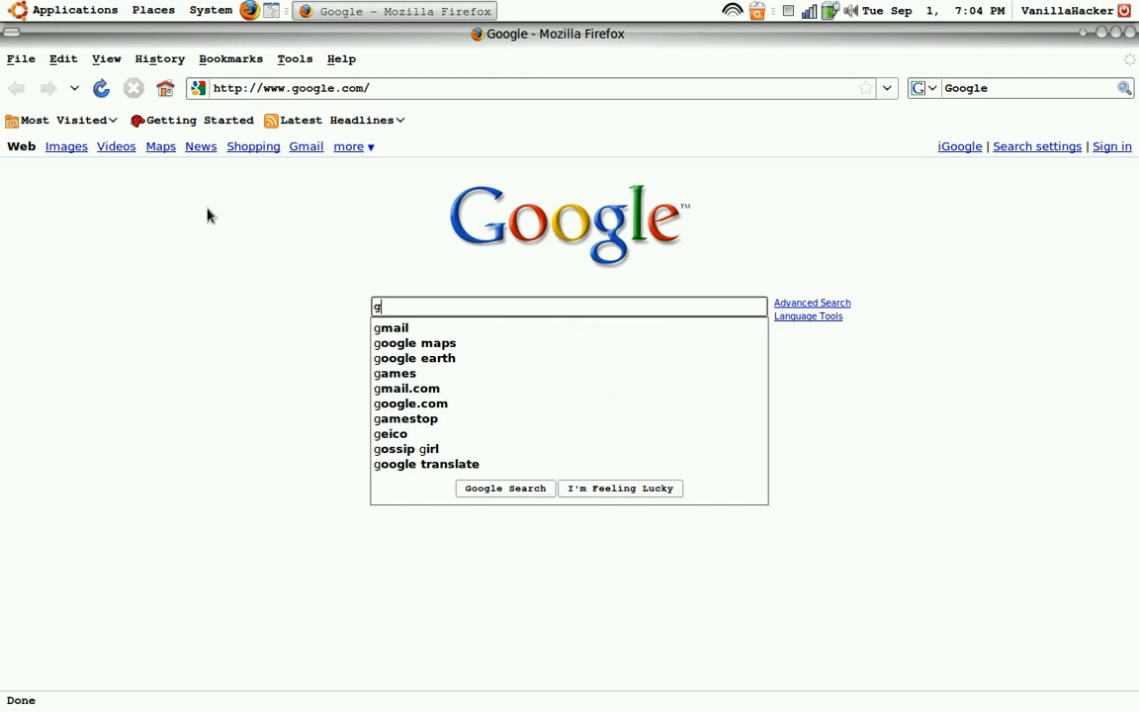
{"action": "type", "text": "nomel"}
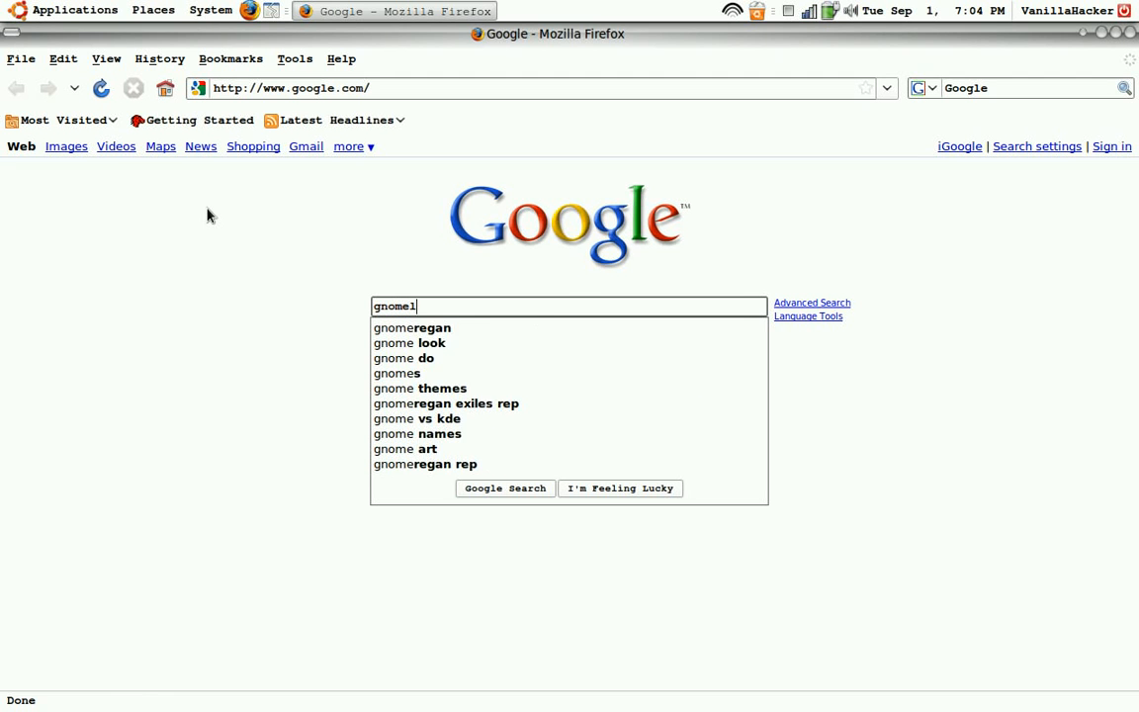
{"action": "type", "text": "ook"}
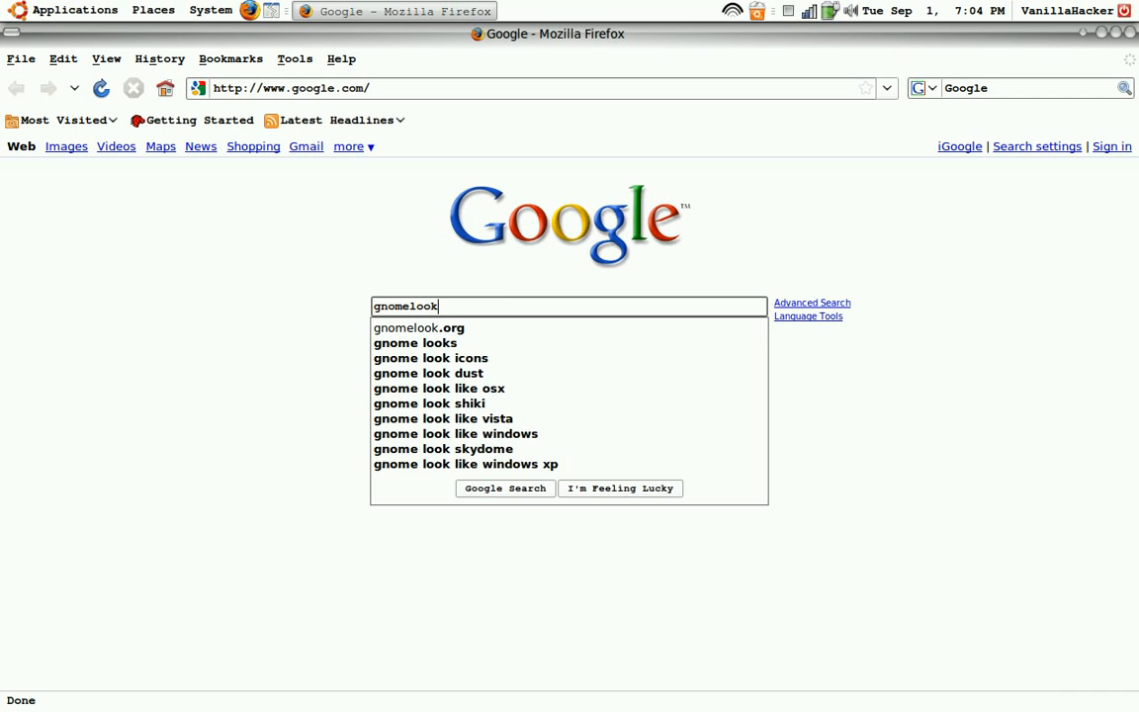
{"action": "left_click", "coordinate": [419, 328]}
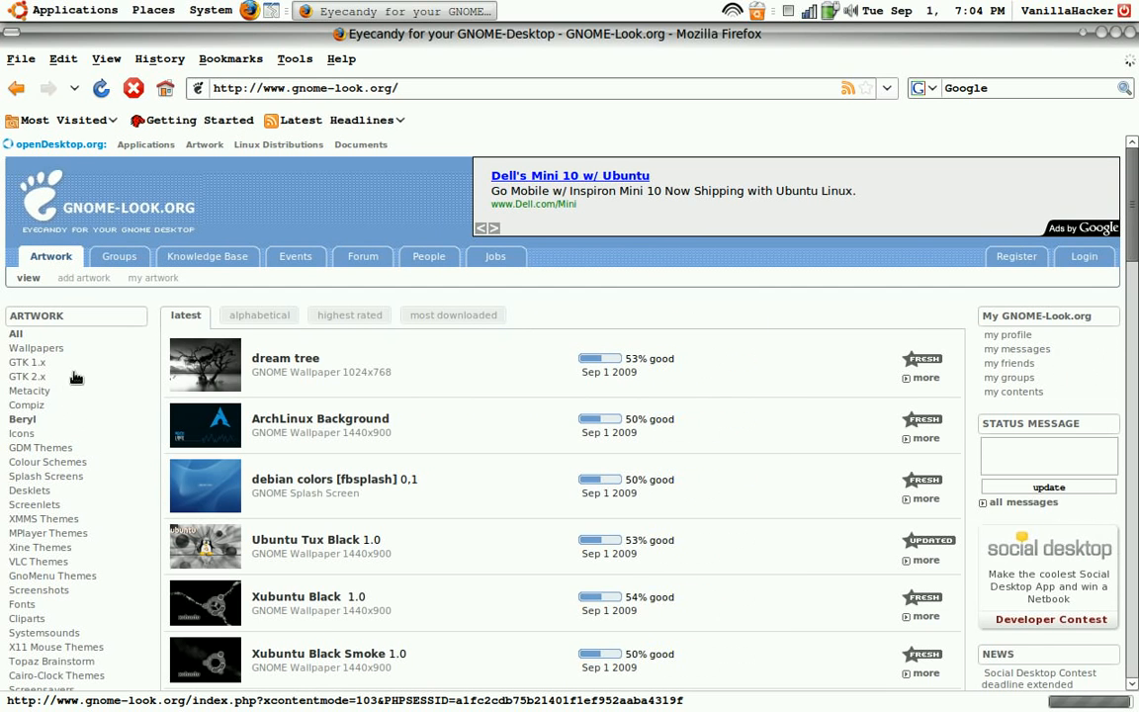
Step: Browse the Beryl themes category and open the AquaStars theme page
{"action": "scroll", "scroll_direction": "down", "scroll_amount": 3}
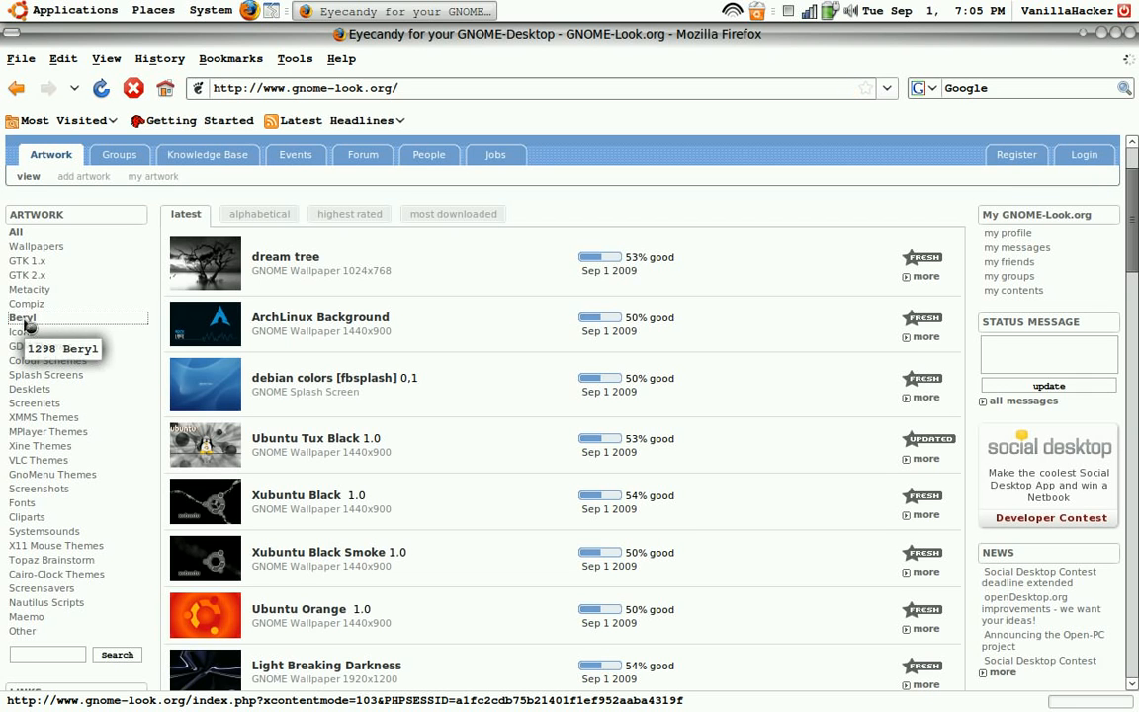
{"action": "left_click", "coordinate": [21, 316]}
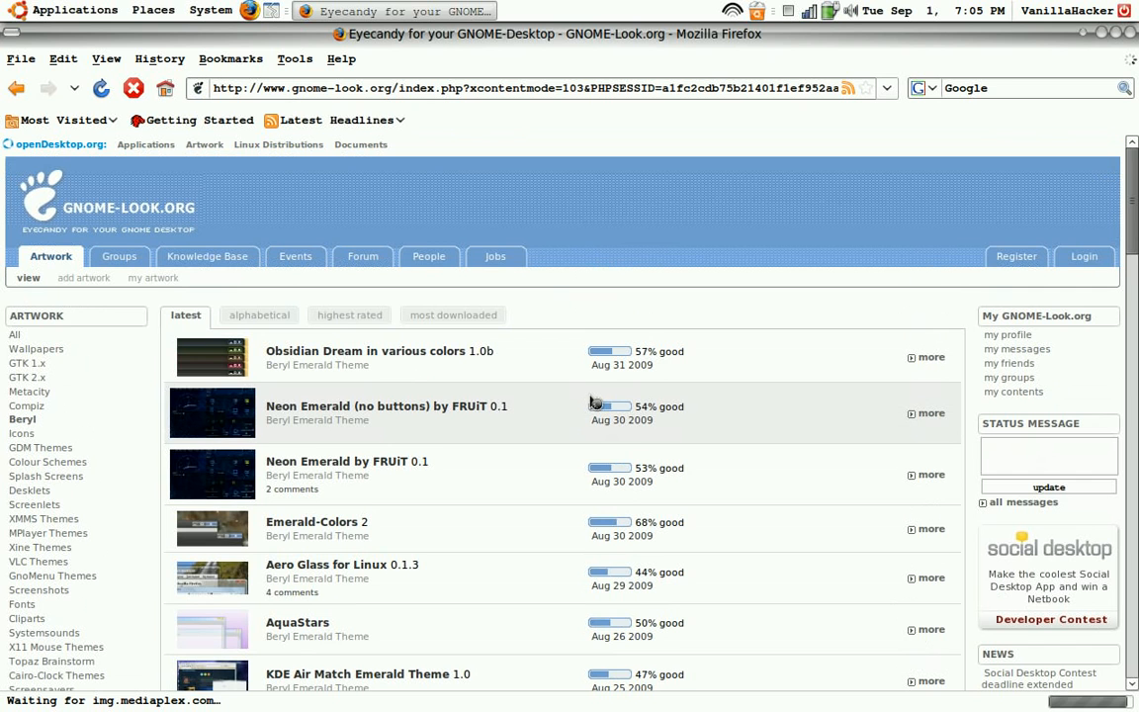
{"action": "mouse_move", "coordinate": [475, 450]}
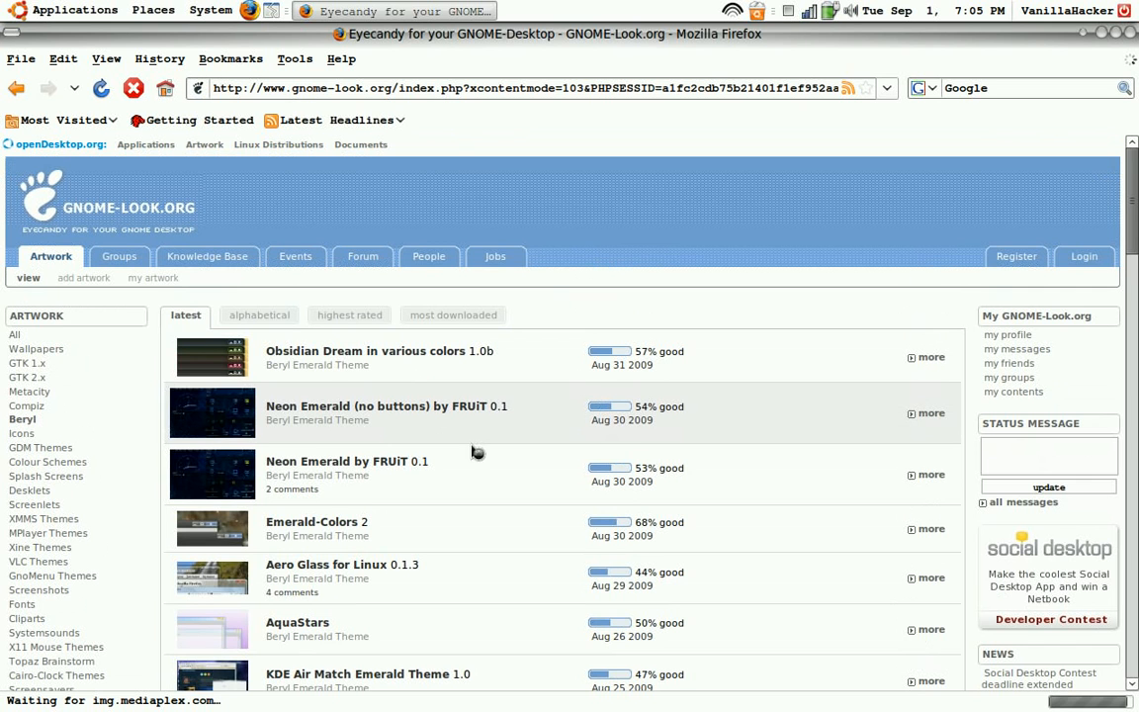
{"action": "scroll", "scroll_direction": "down", "scroll_amount": 3}
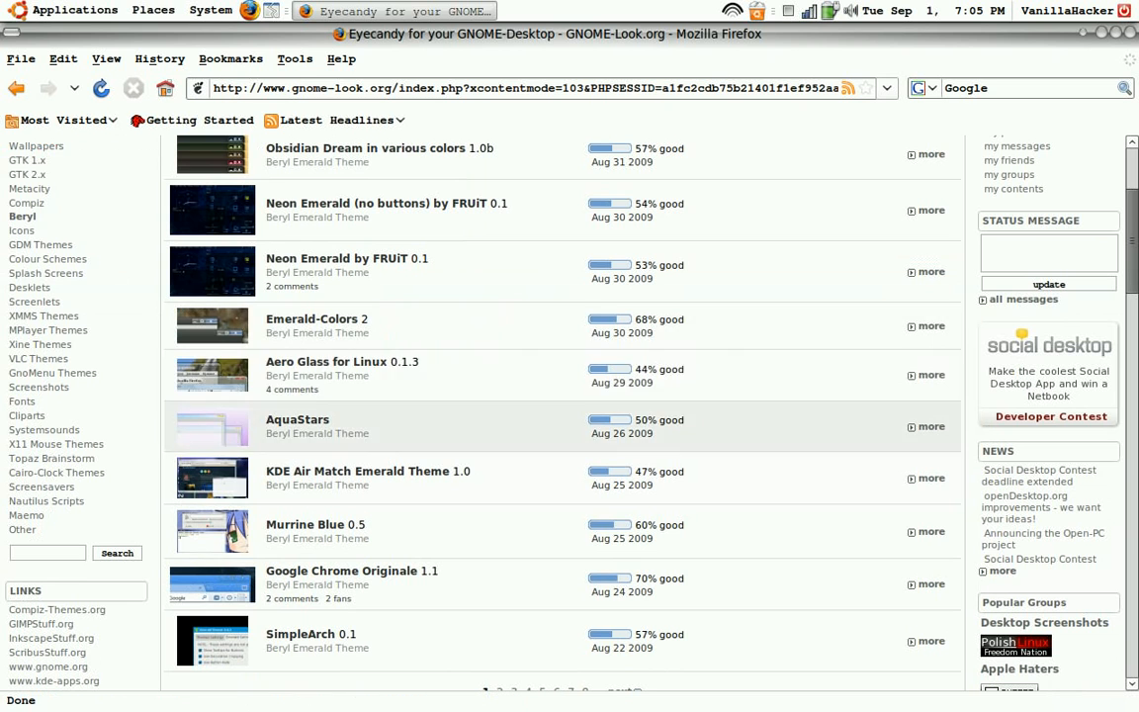
{"action": "mouse_move", "coordinate": [228, 439]}
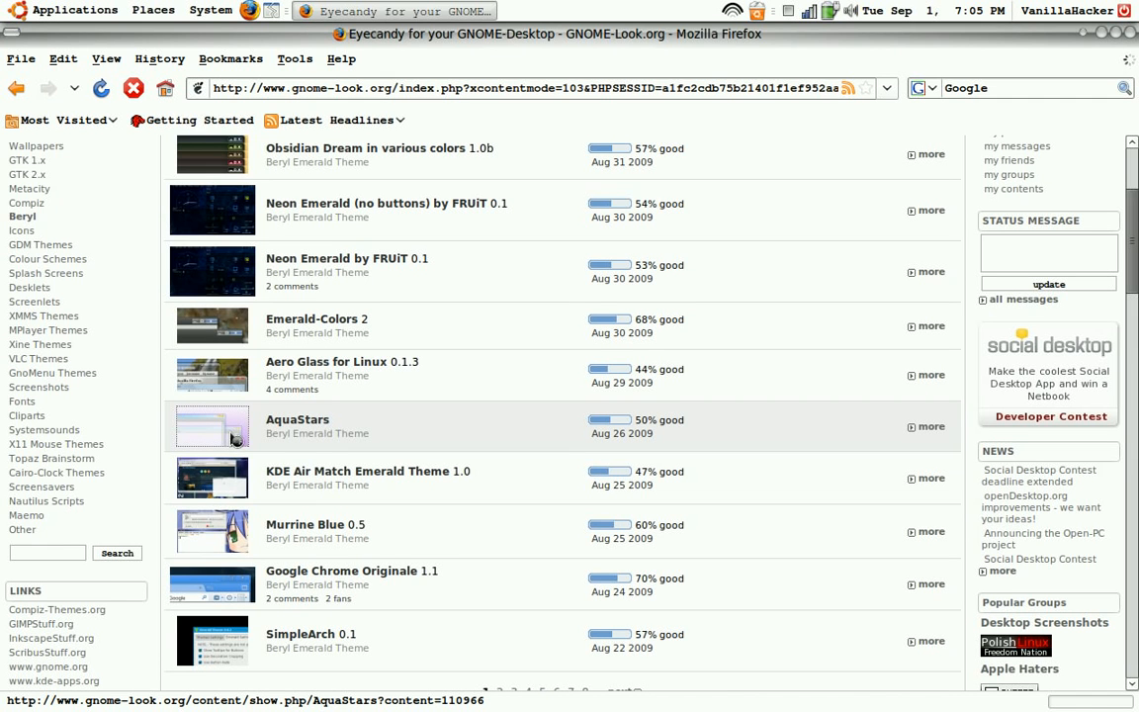
{"action": "left_click", "coordinate": [296, 419]}
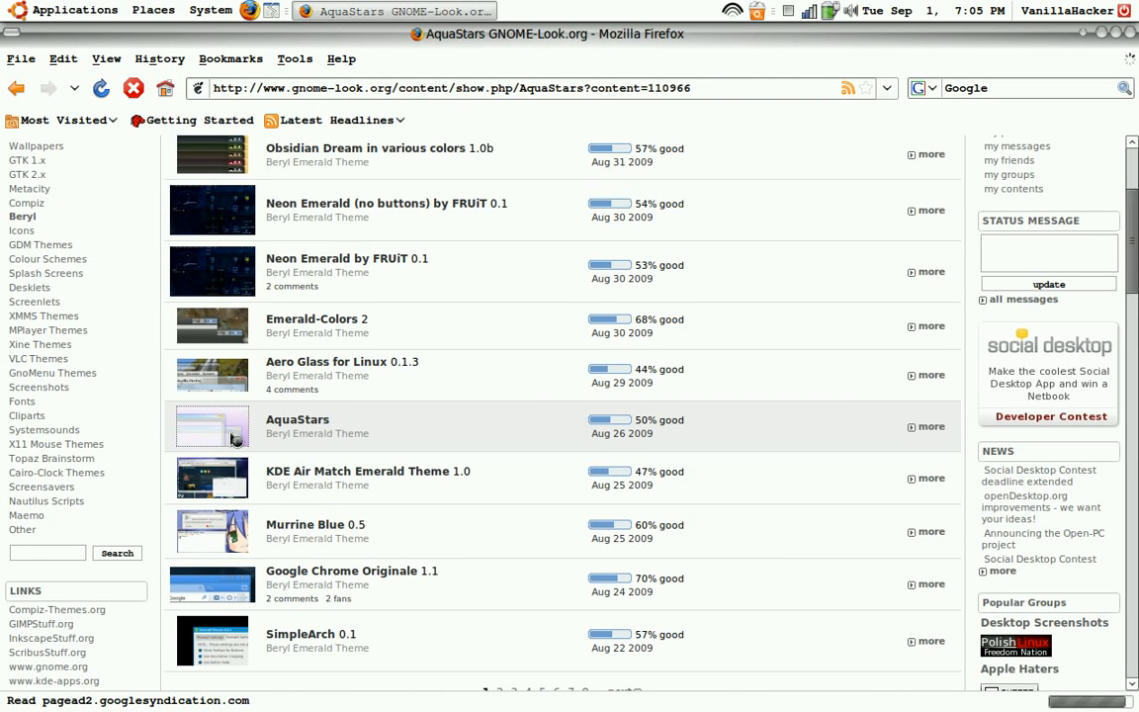
{"action": "left_click", "coordinate": [297, 419]}
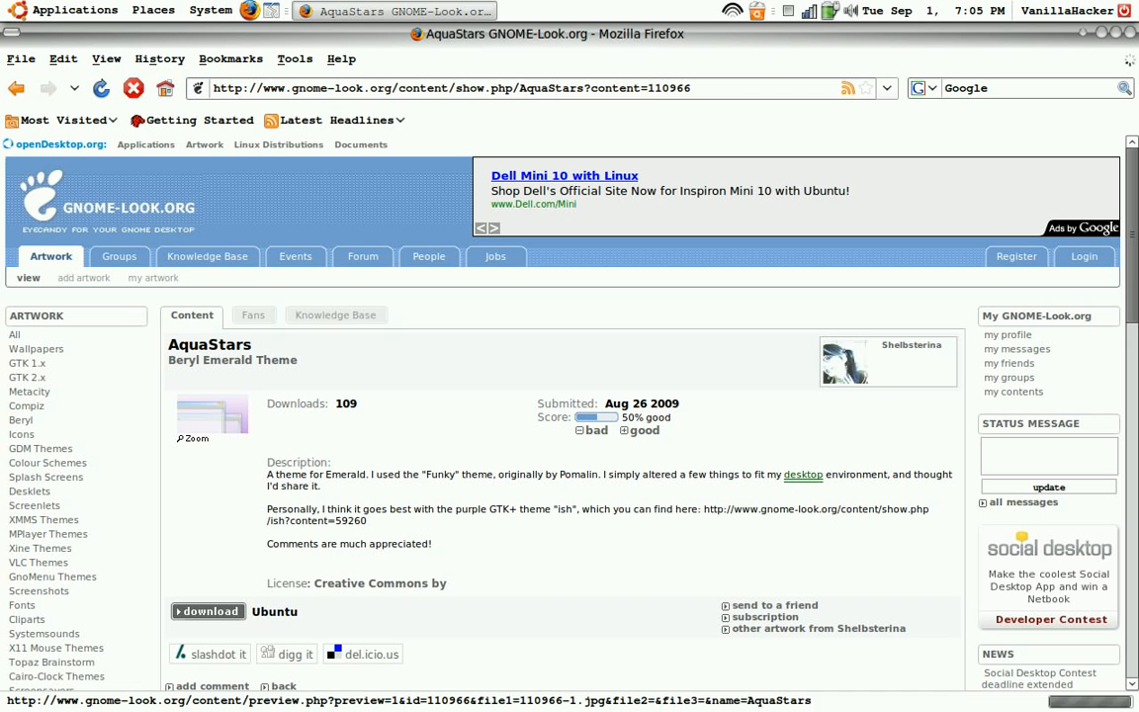
Step: Download the AquaStars .emerald file, choosing Save File to keep it on disk
{"action": "left_click", "coordinate": [207, 610]}
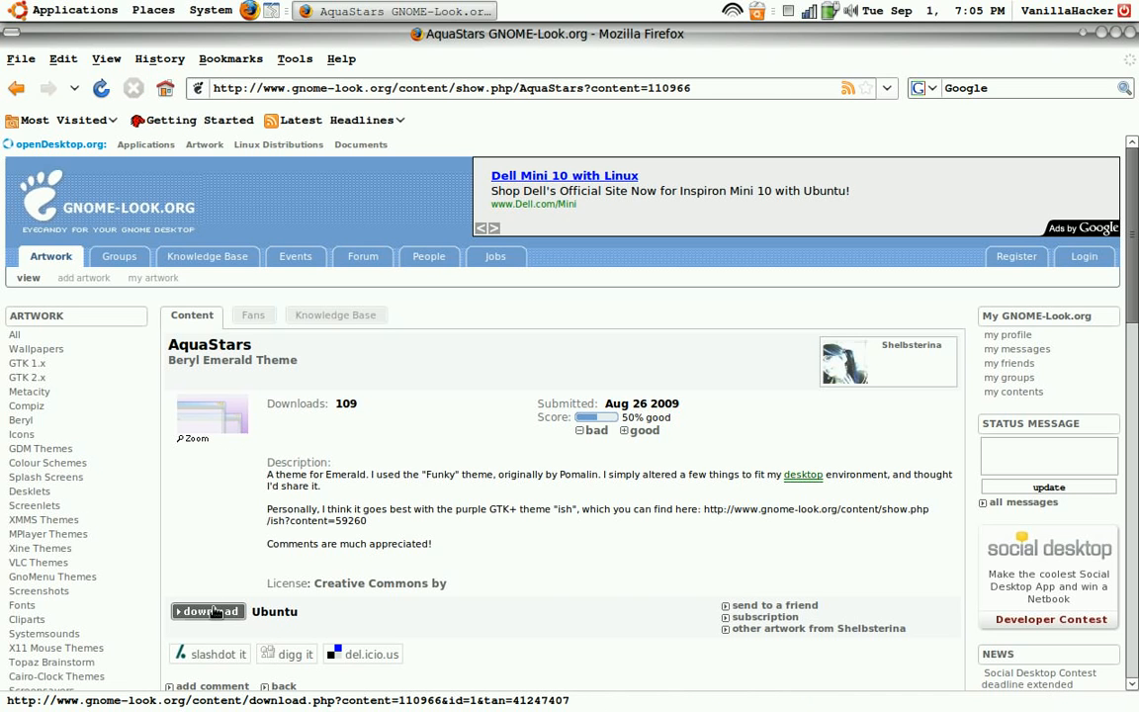
{"action": "left_click", "coordinate": [210, 611]}
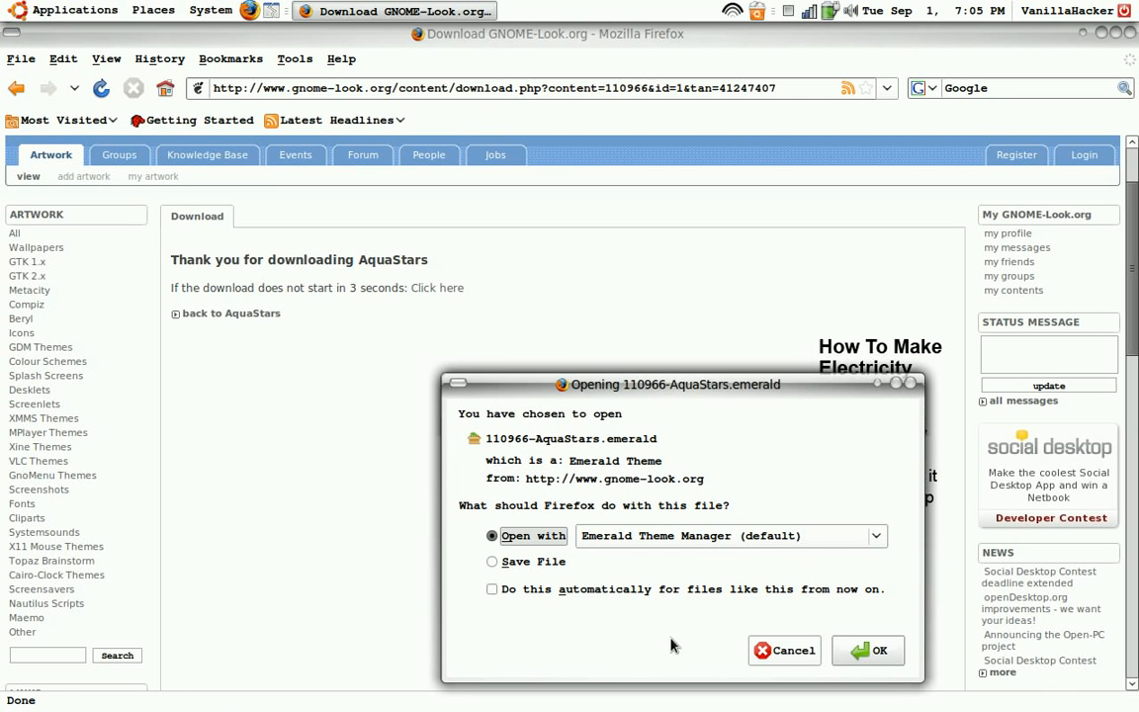
{"action": "left_click", "coordinate": [493, 562]}
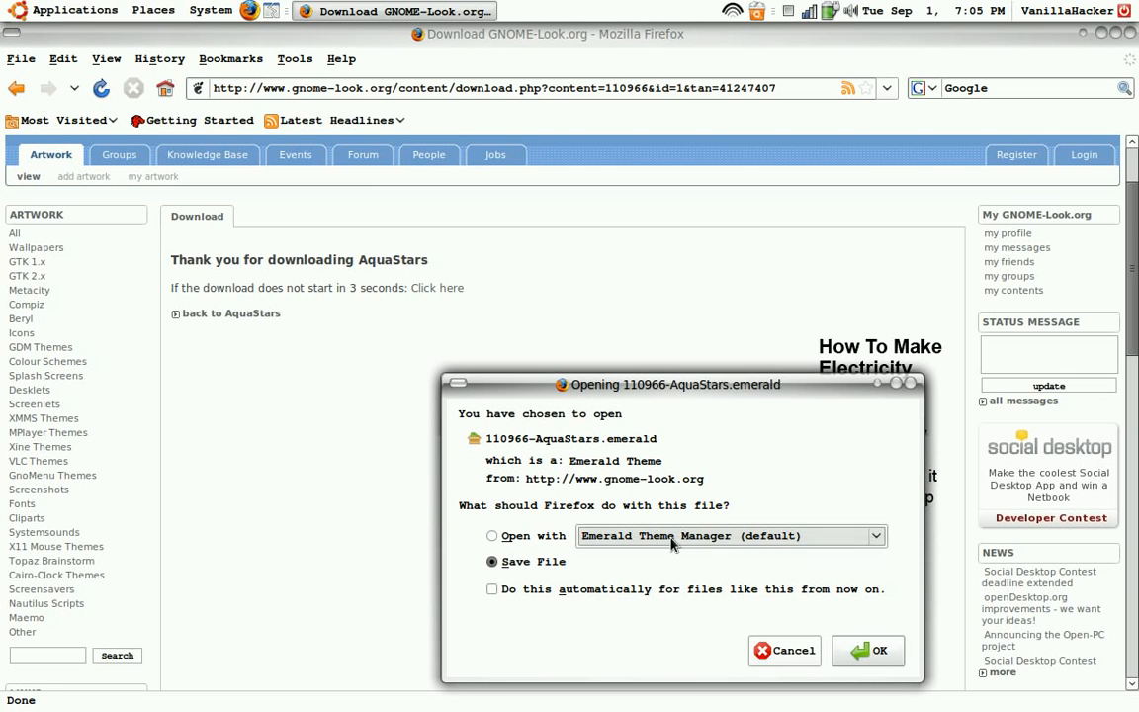
{"action": "left_click", "coordinate": [866, 649]}
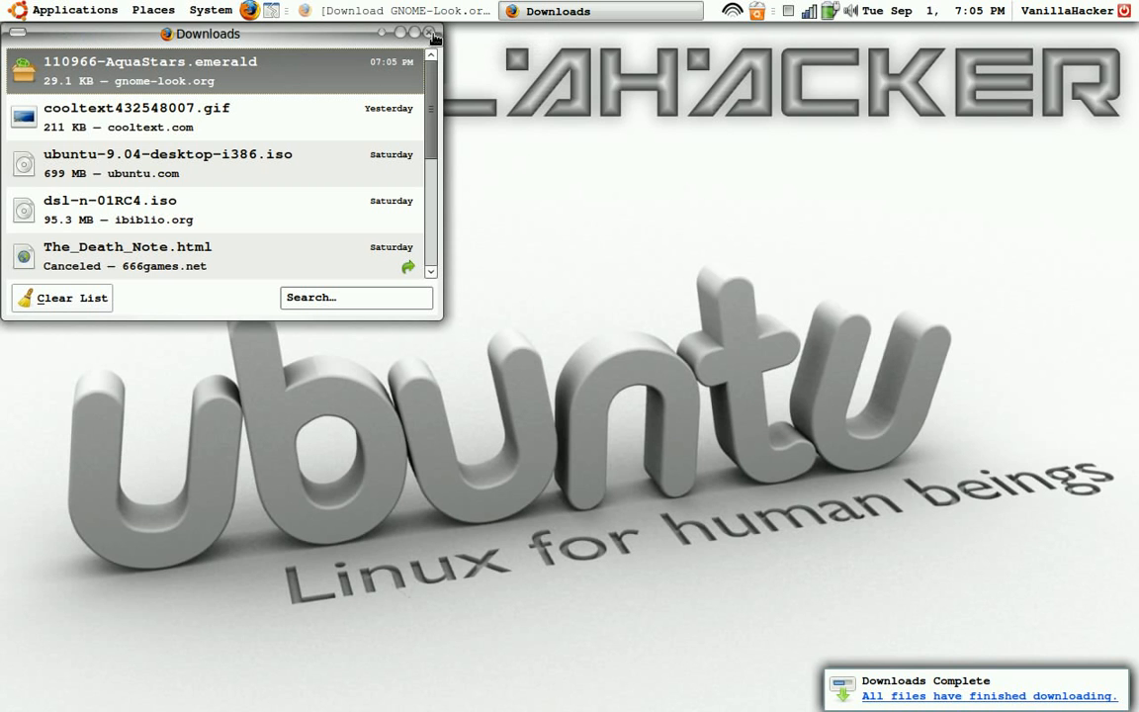
Step: Close the downloads list and bring up the Compiz Fusion tray menu for the Emerald Theme Manager
{"action": "left_click", "coordinate": [433, 32]}
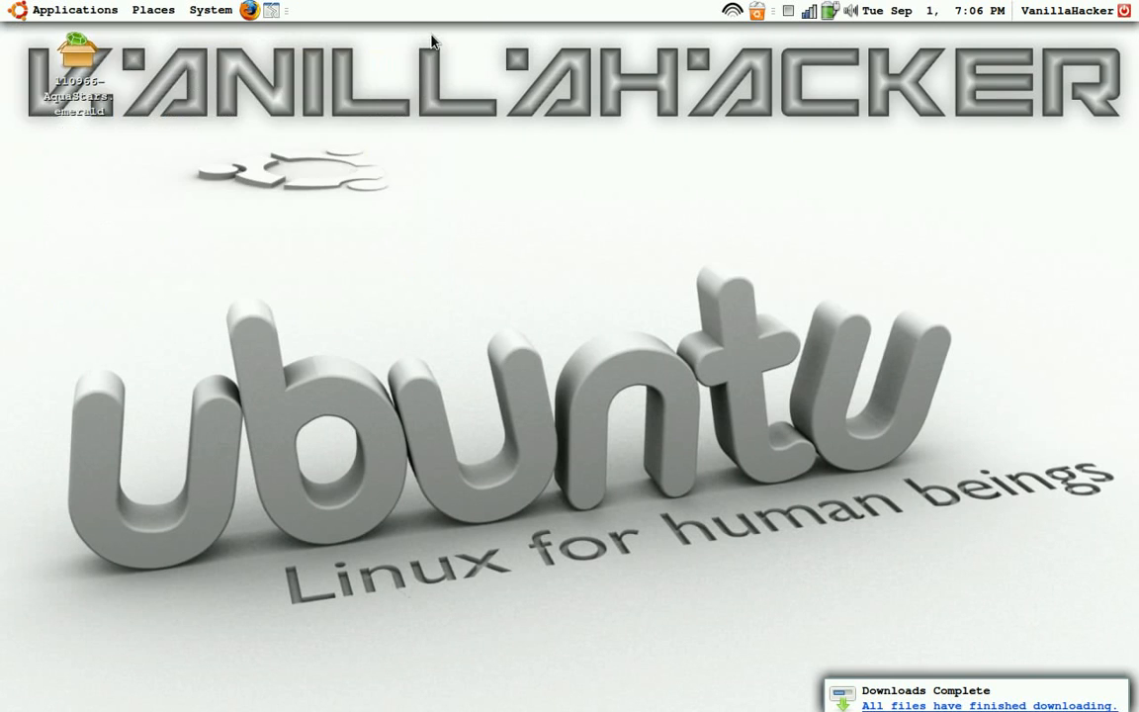
{"action": "mouse_move", "coordinate": [138, 142]}
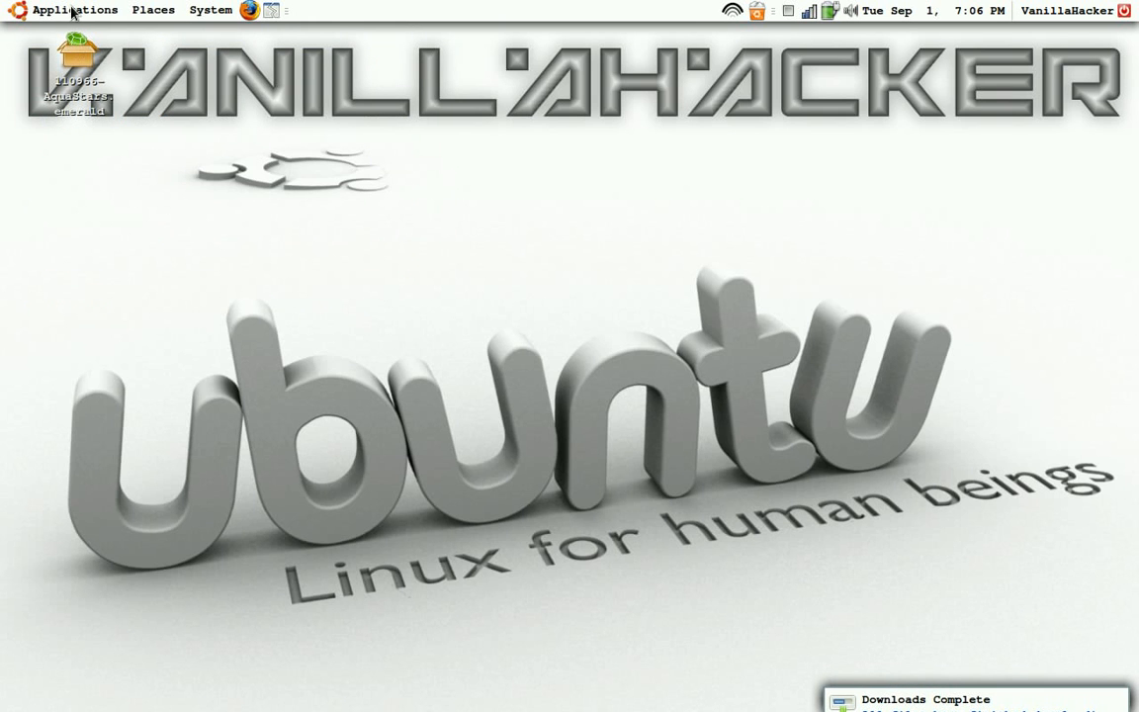
{"action": "mouse_move", "coordinate": [75, 10]}
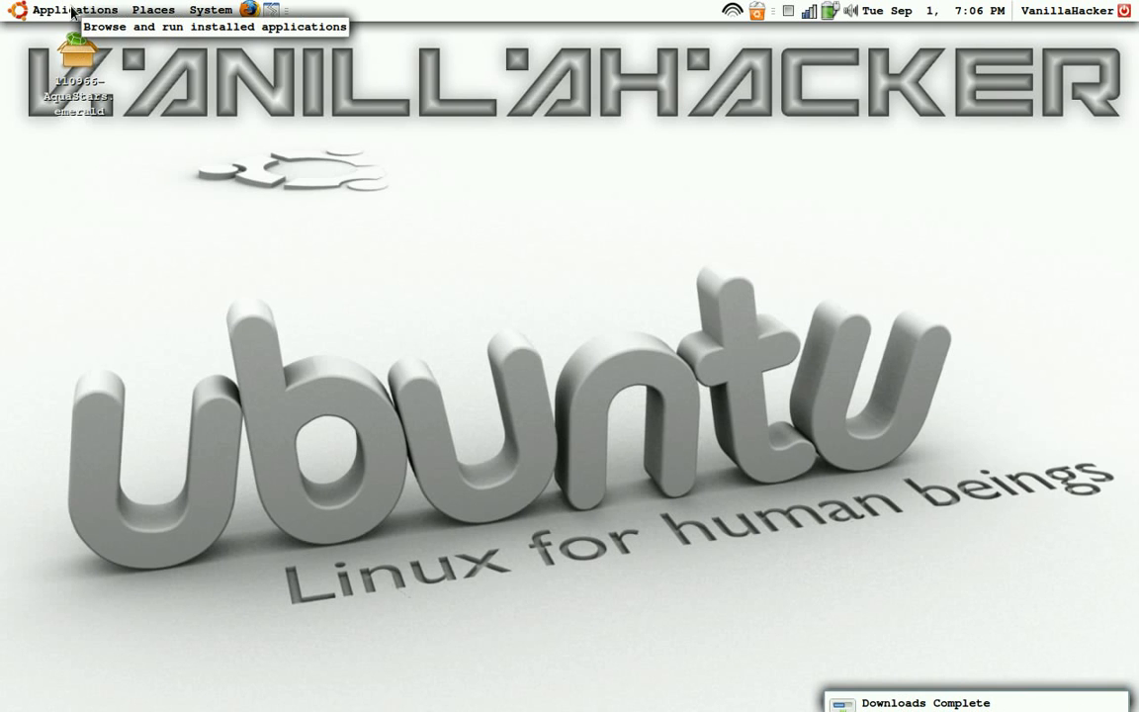
{"action": "left_click", "coordinate": [75, 10]}
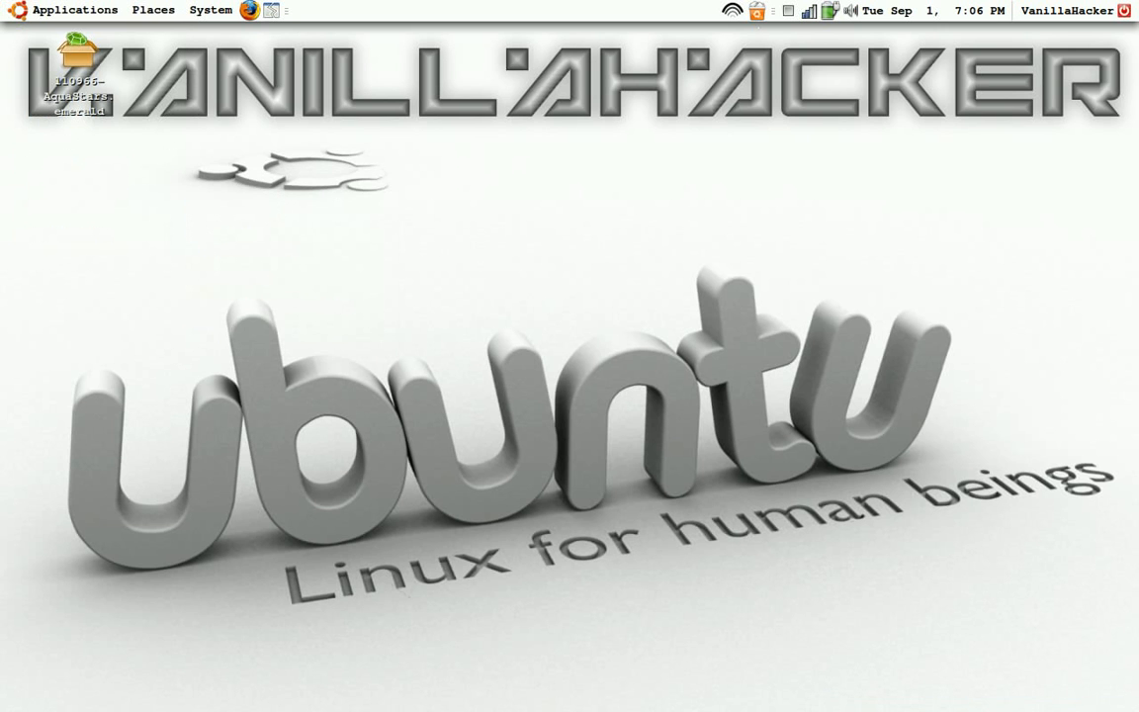
{"action": "mouse_move", "coordinate": [668, 146]}
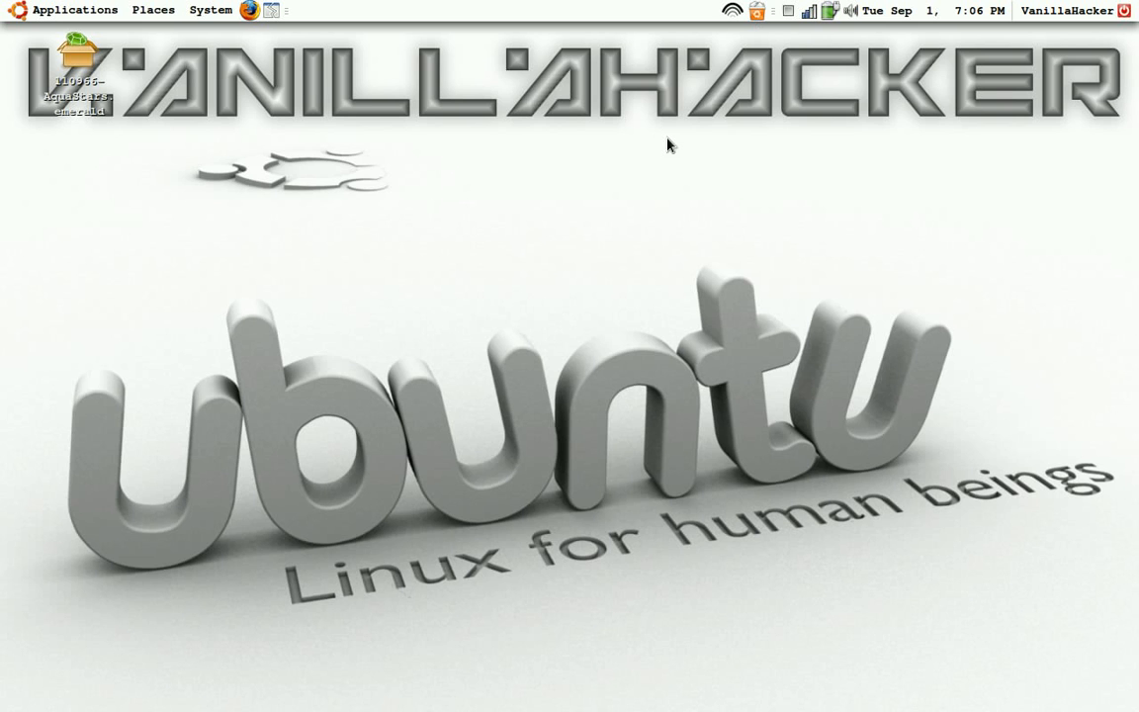
{"action": "mouse_move", "coordinate": [732, 123]}
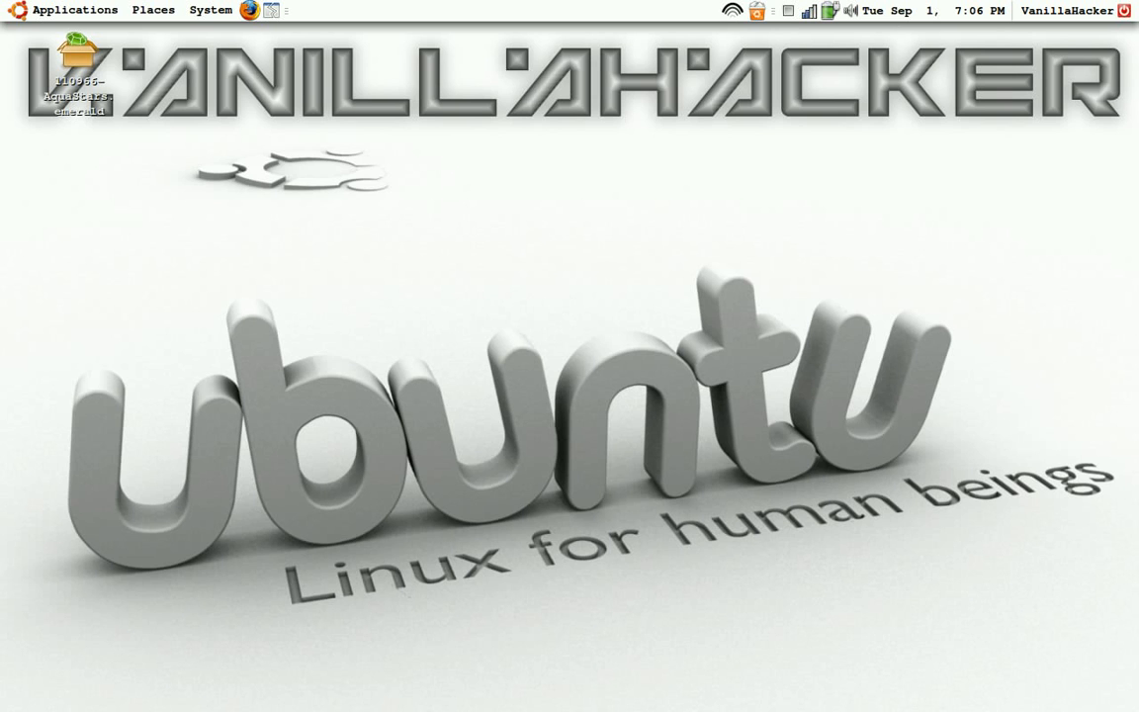
{"action": "mouse_move", "coordinate": [534, 265]}
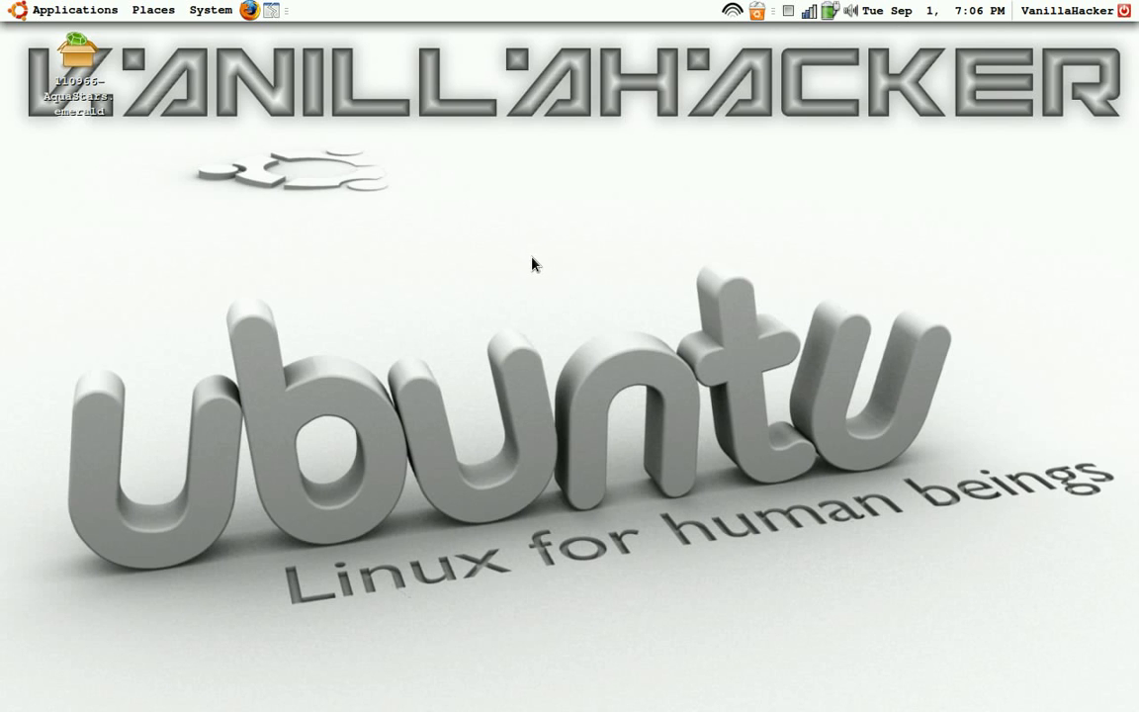
{"action": "mouse_move", "coordinate": [502, 304]}
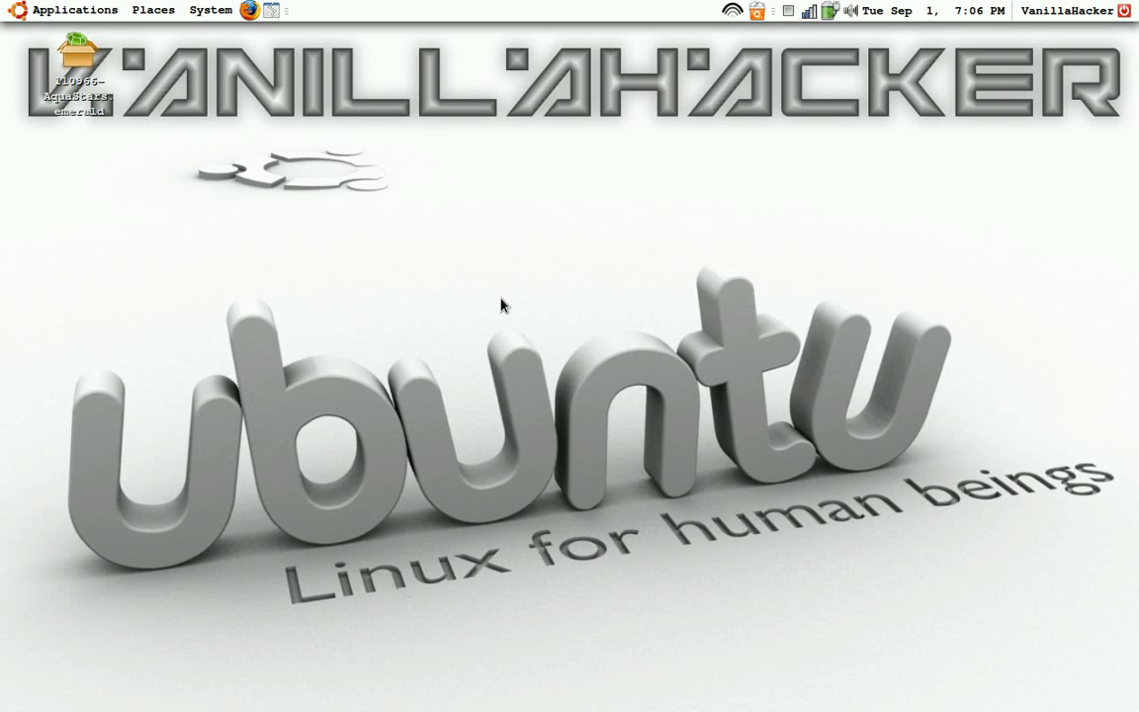
{"action": "mouse_move", "coordinate": [534, 292]}
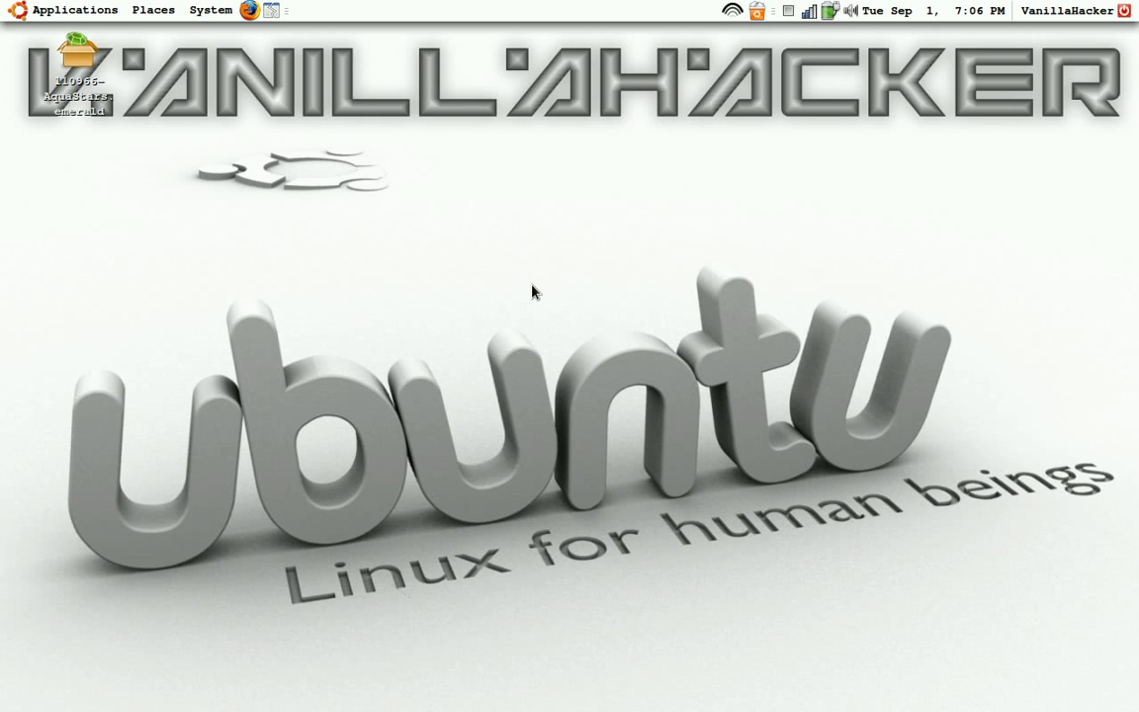
{"action": "mouse_move", "coordinate": [557, 285]}
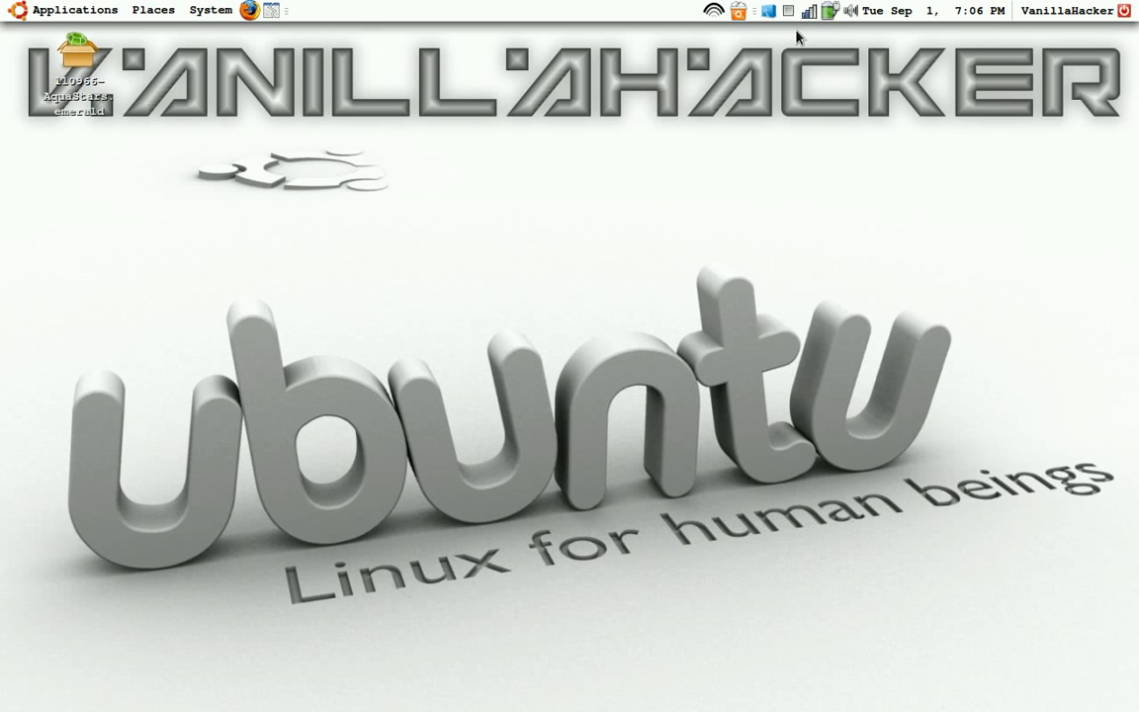
{"action": "left_click", "coordinate": [768, 12]}
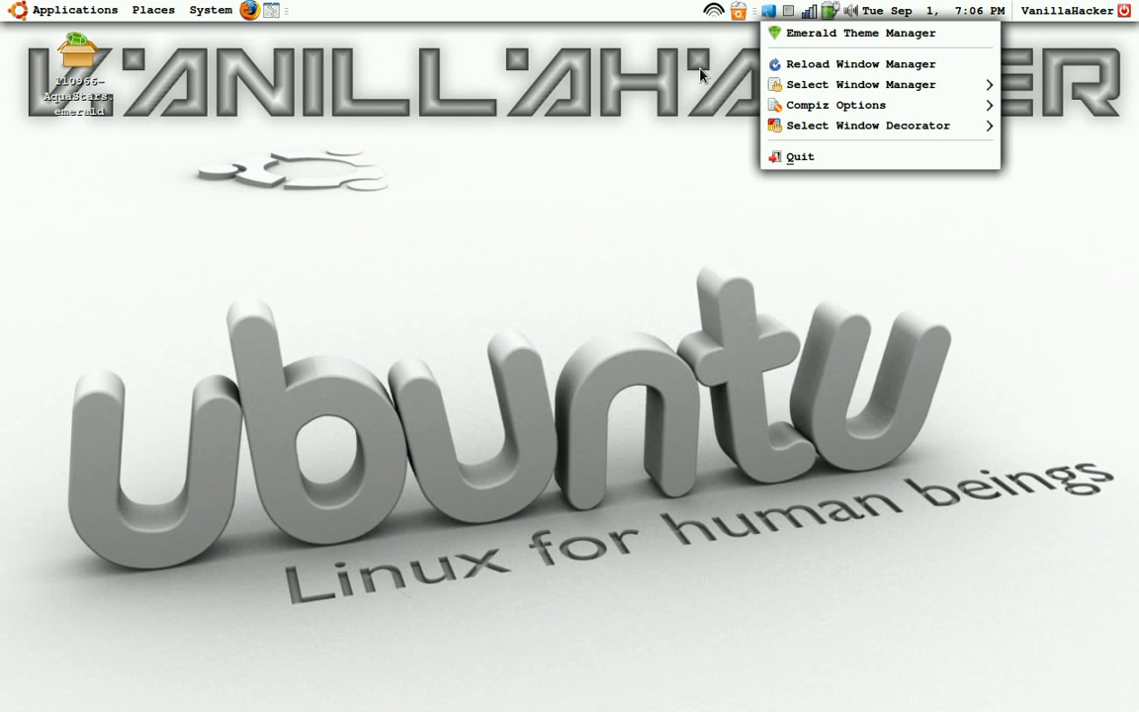
{"action": "mouse_move", "coordinate": [860, 32]}
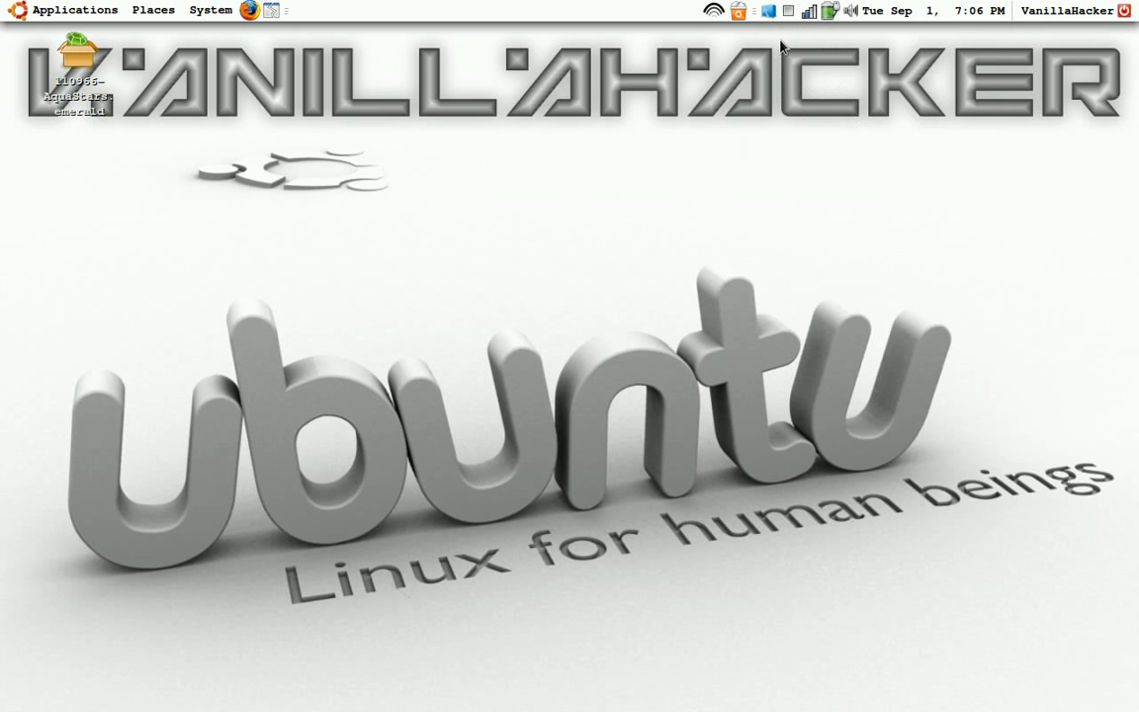
{"action": "mouse_move", "coordinate": [496, 166]}
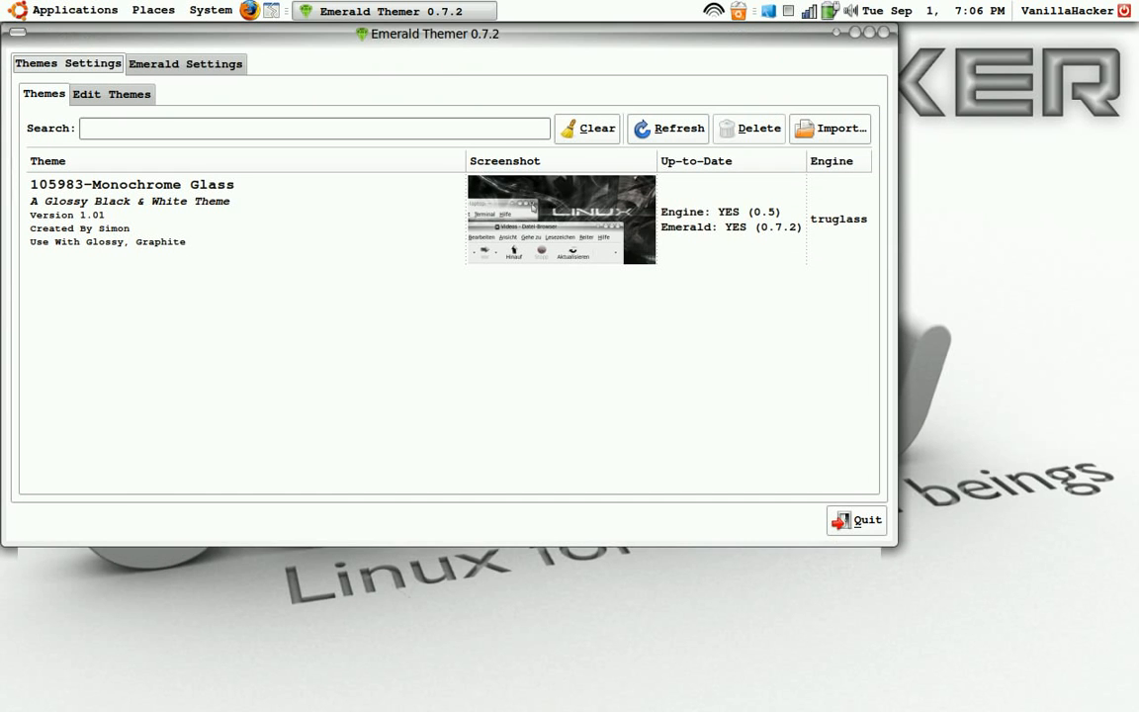
{"action": "mouse_move", "coordinate": [524, 89]}
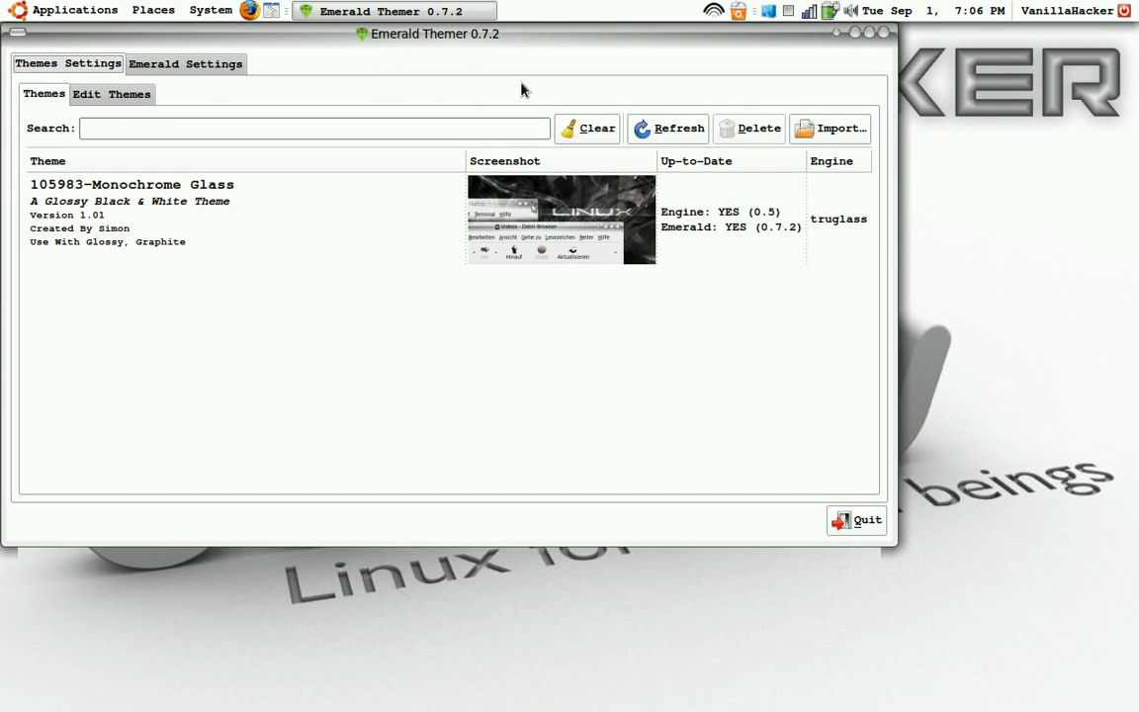
{"action": "mouse_move", "coordinate": [368, 43]}
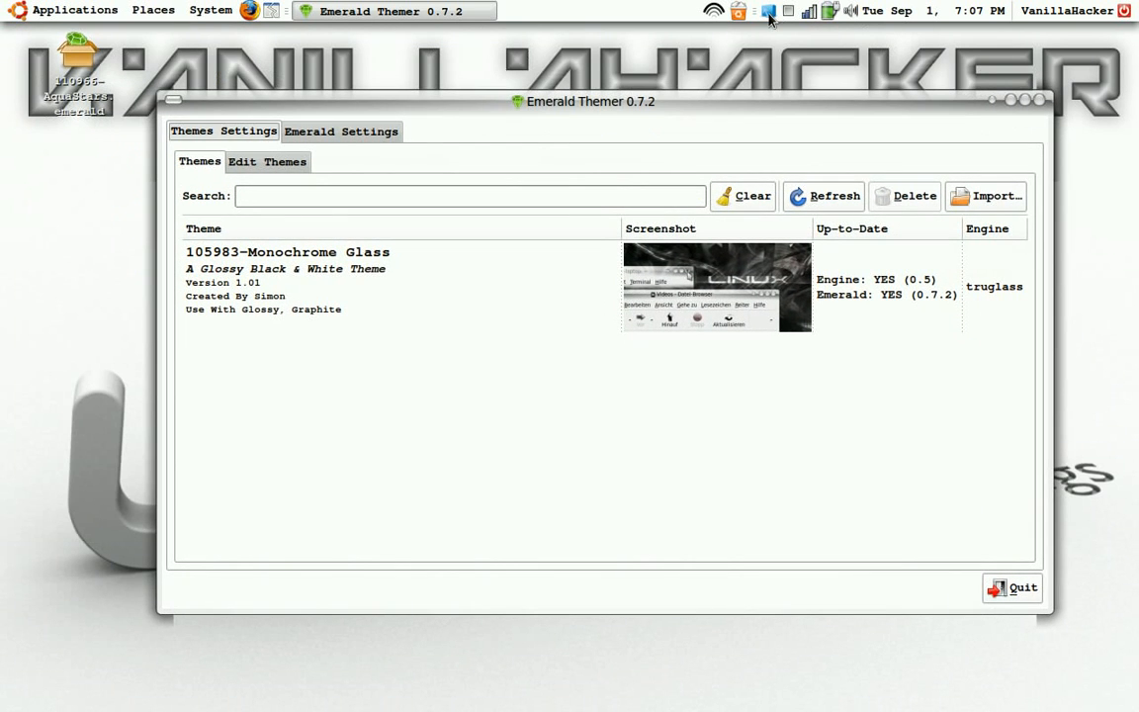
Step: Choose Emerald as the window decorator from the Compiz Fusion tray menu
{"action": "left_click", "coordinate": [769, 12]}
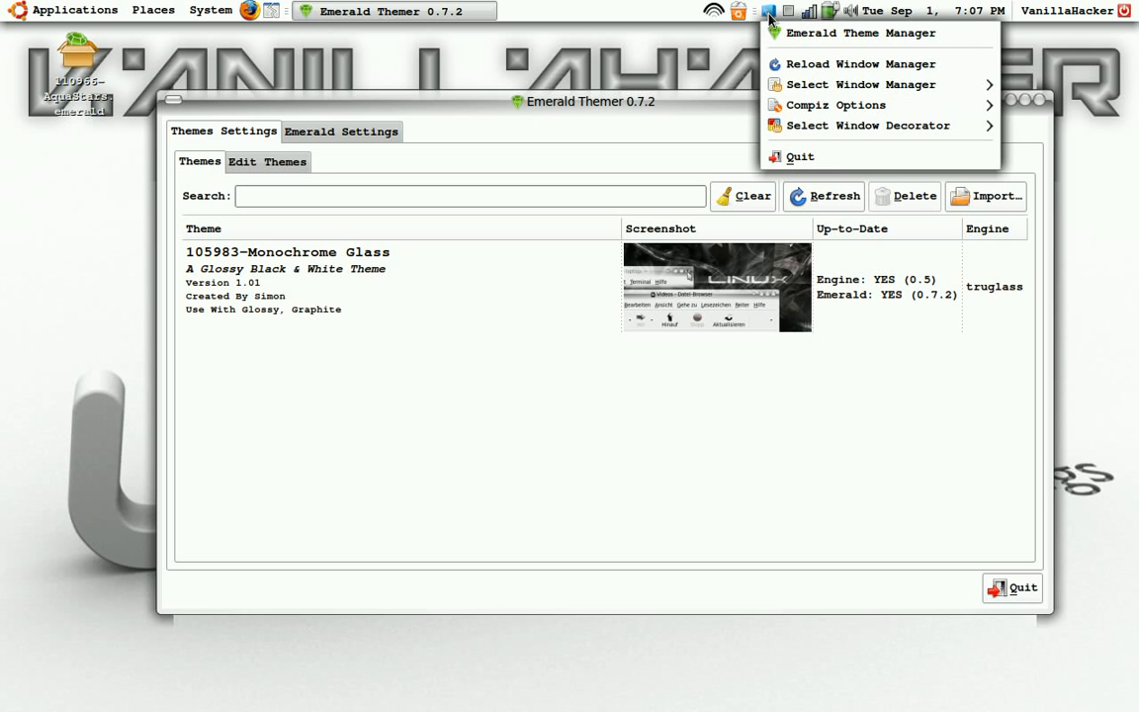
{"action": "mouse_move", "coordinate": [860, 83]}
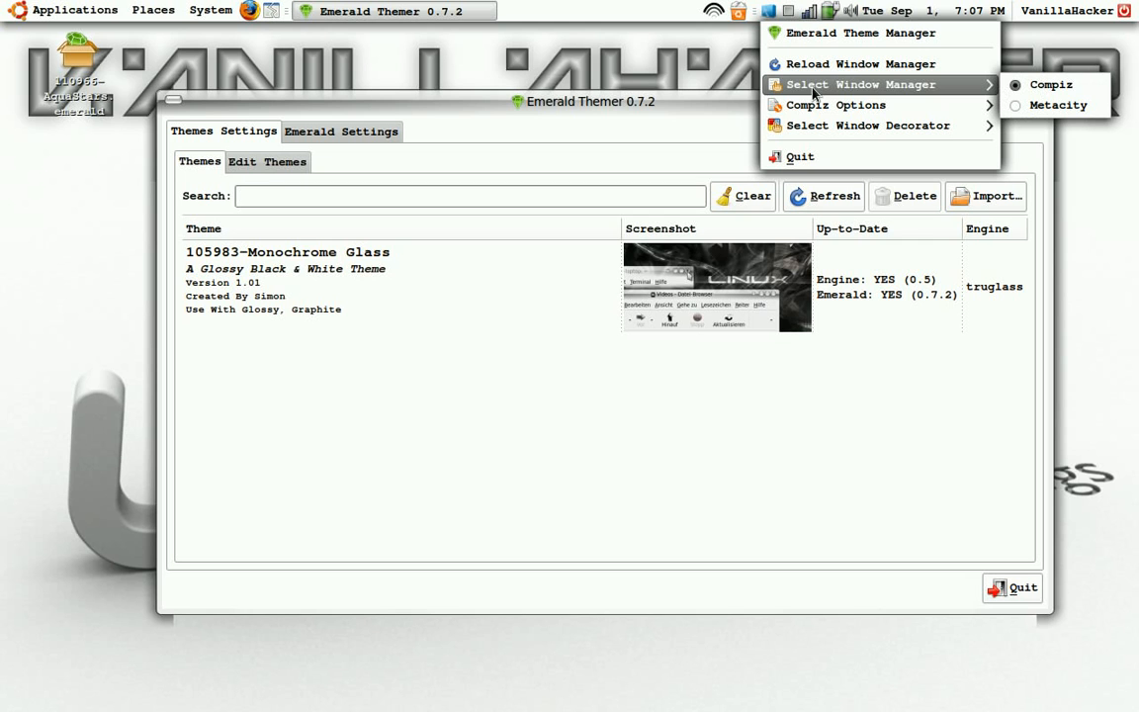
{"action": "mouse_move", "coordinate": [834, 105]}
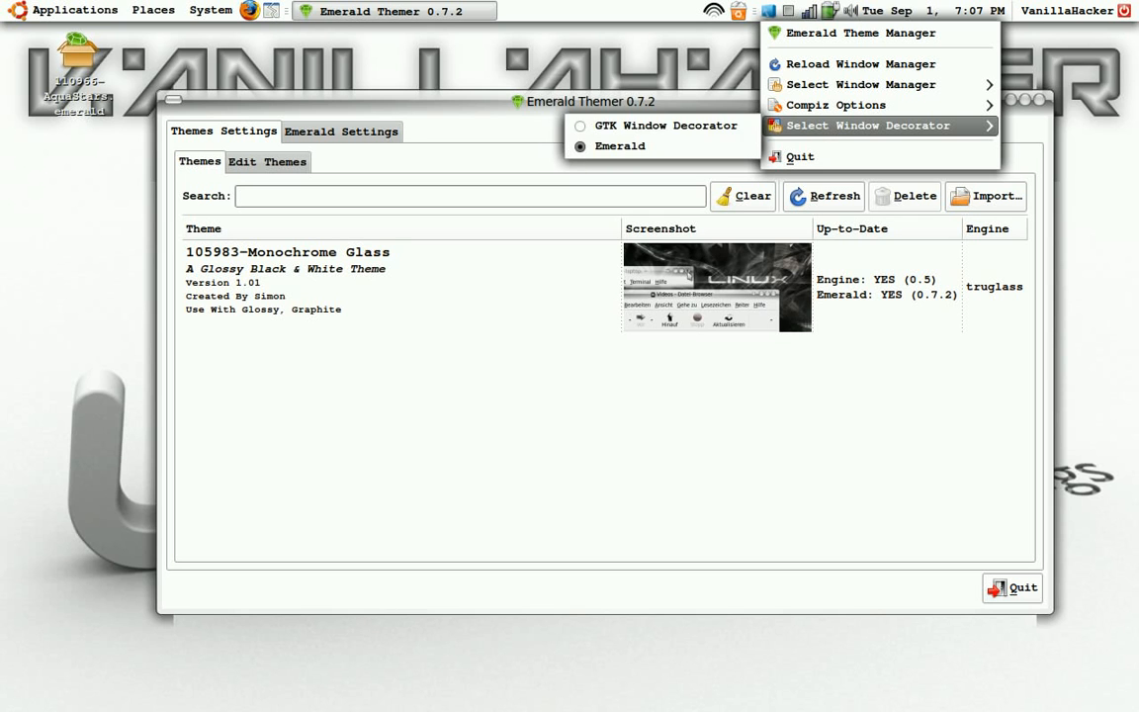
{"action": "left_click", "coordinate": [411, 194]}
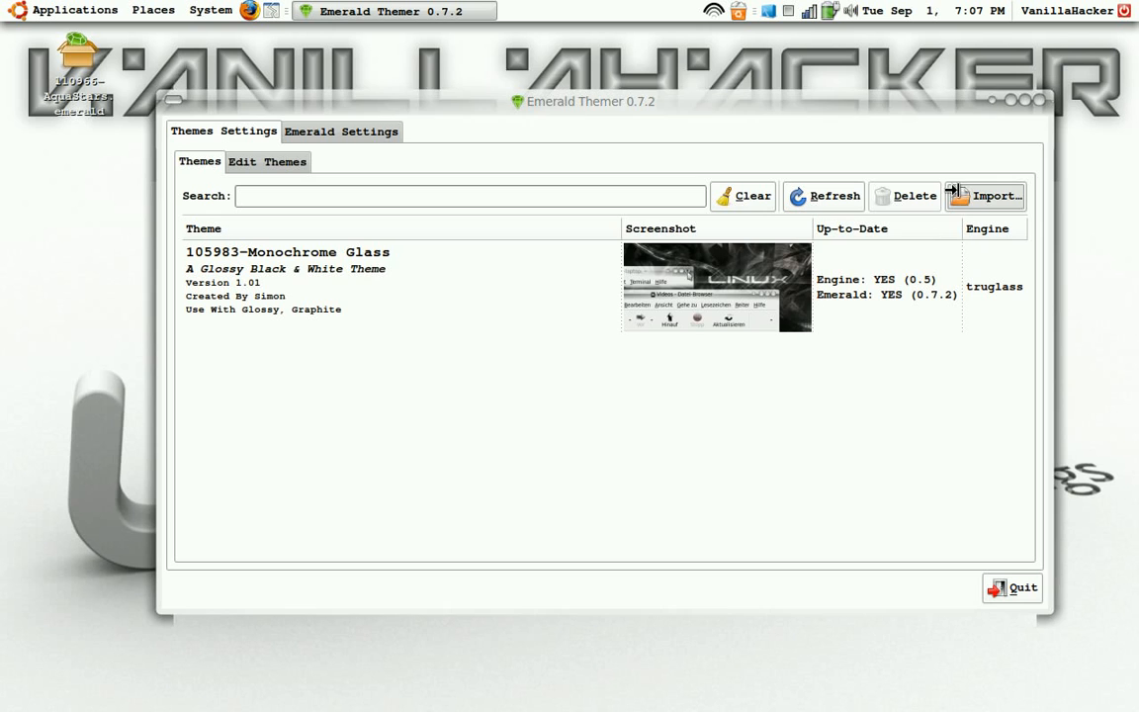
Step: Import the AquaStars .emerald file from the Desktop into Emerald Themer's theme list
{"action": "left_click", "coordinate": [997, 195]}
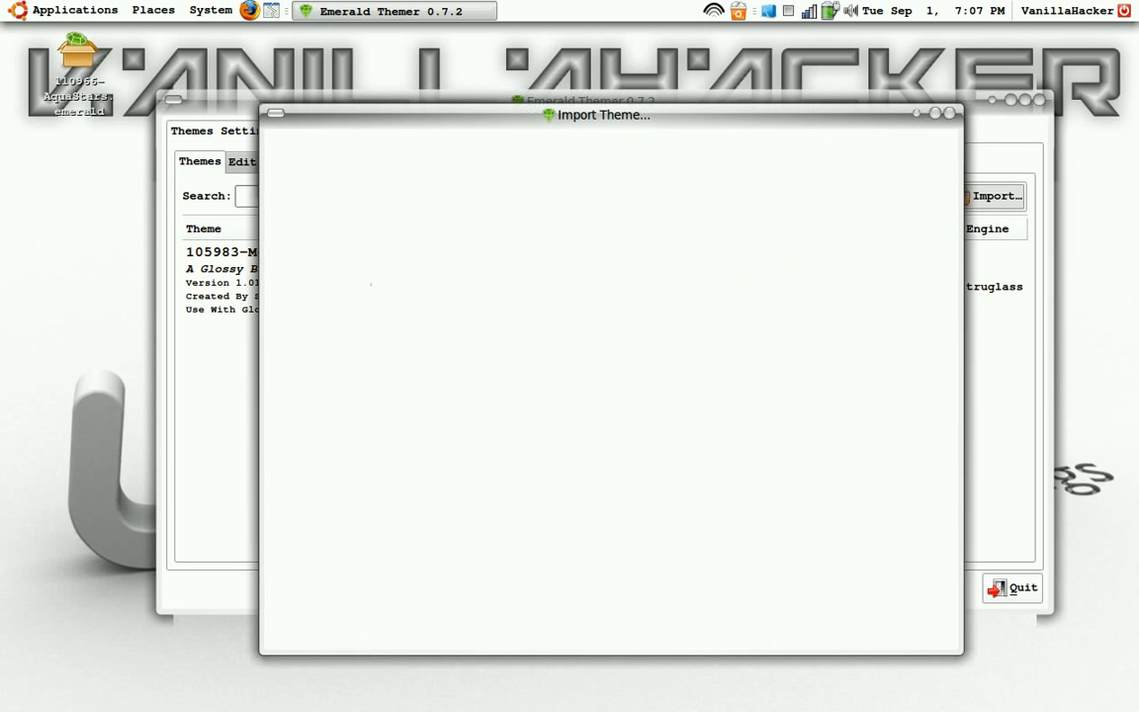
{"action": "left_click", "coordinate": [995, 196]}
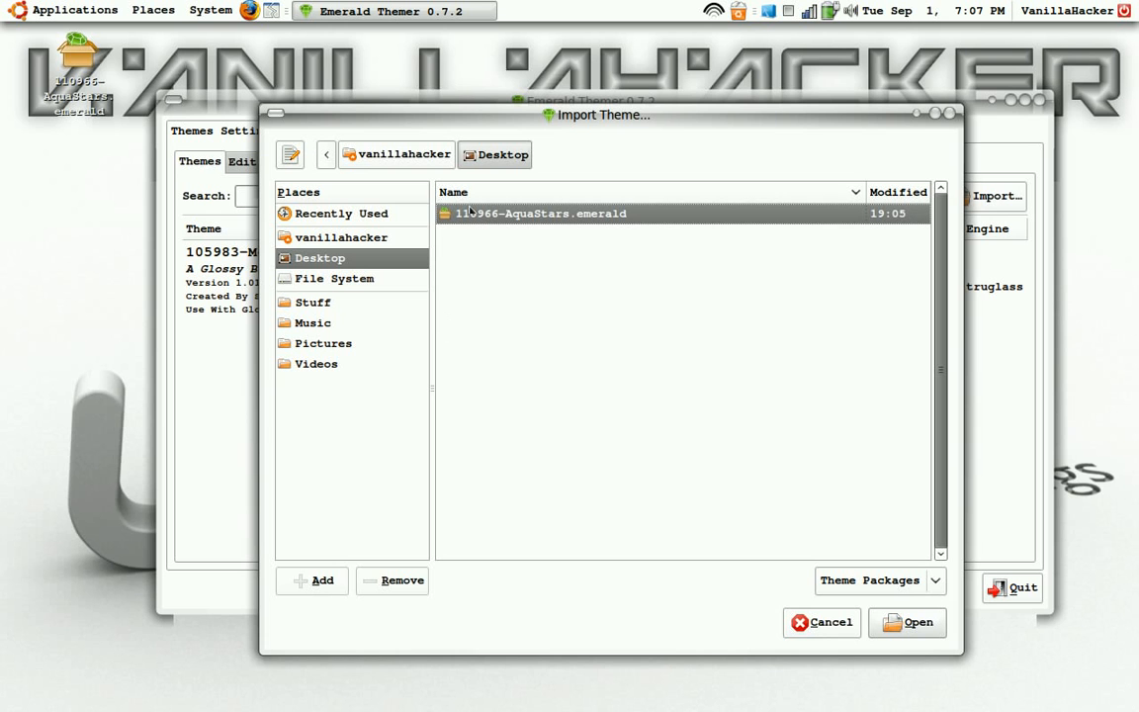
{"action": "left_click", "coordinate": [538, 213]}
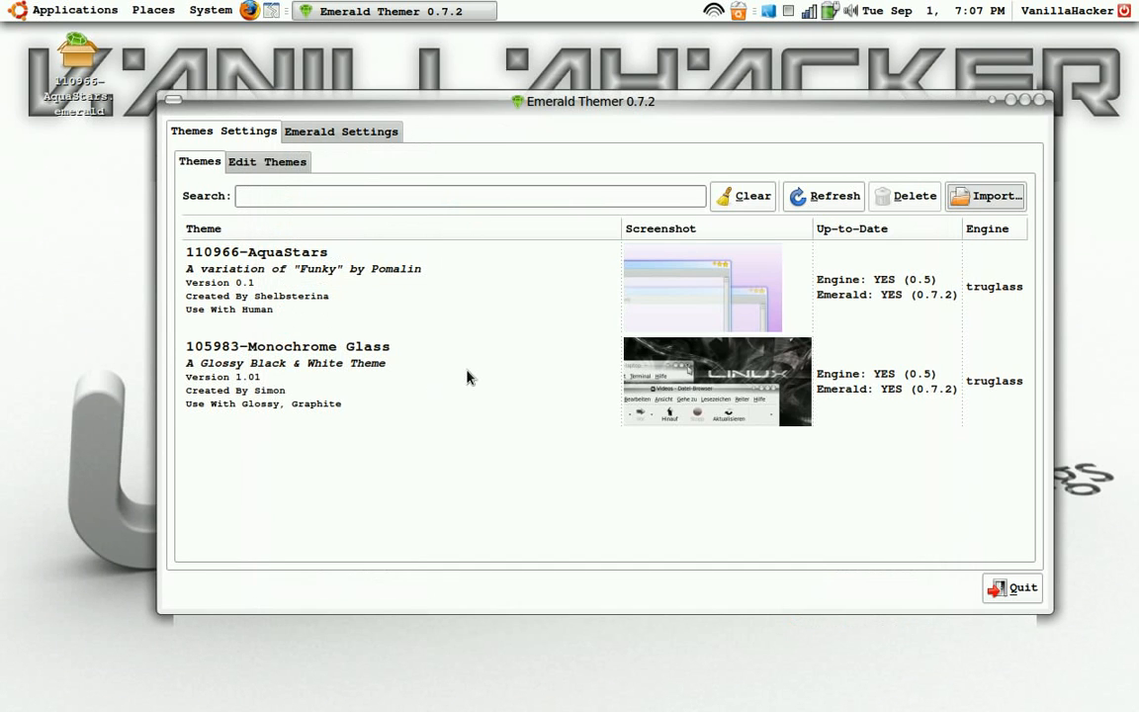
{"action": "mouse_move", "coordinate": [485, 275]}
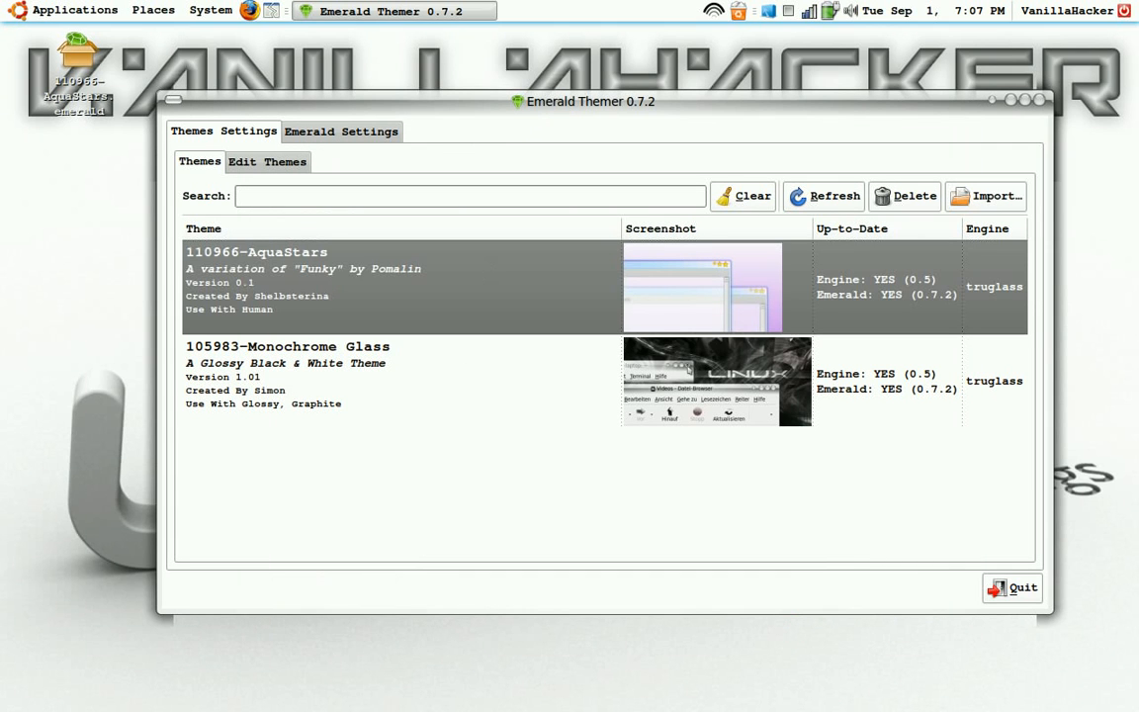
{"action": "mouse_move", "coordinate": [526, 489]}
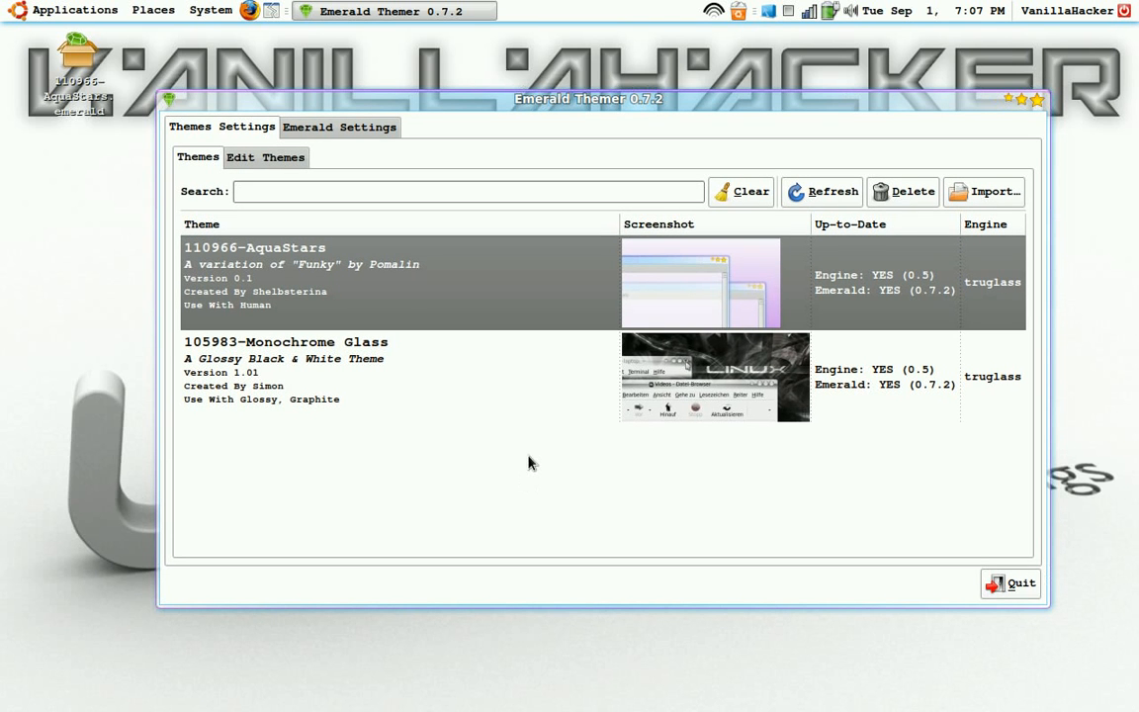
{"action": "mouse_move", "coordinate": [597, 384]}
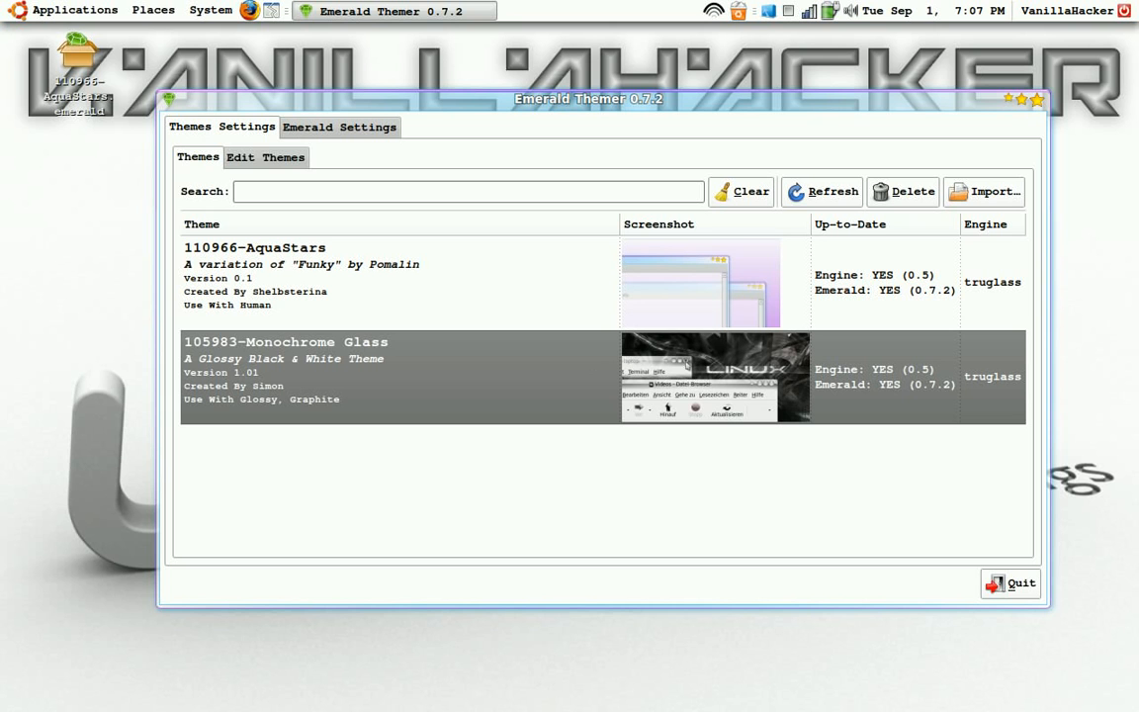
{"action": "mouse_move", "coordinate": [623, 356]}
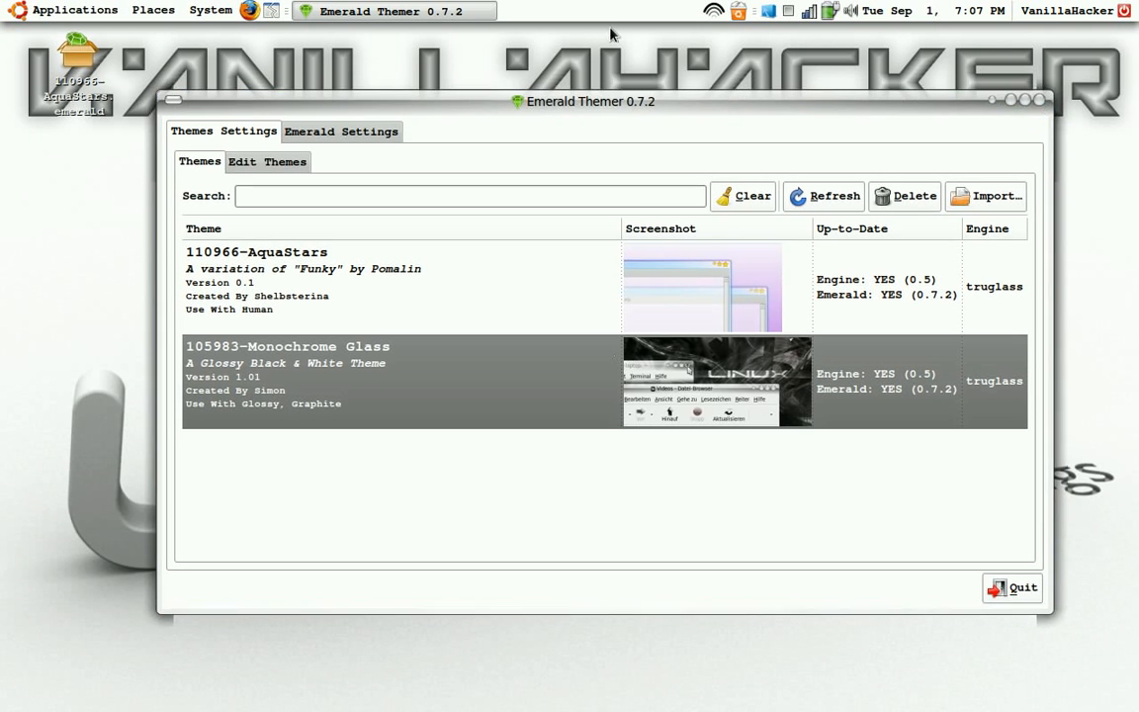
{"action": "mouse_move", "coordinate": [802, 30]}
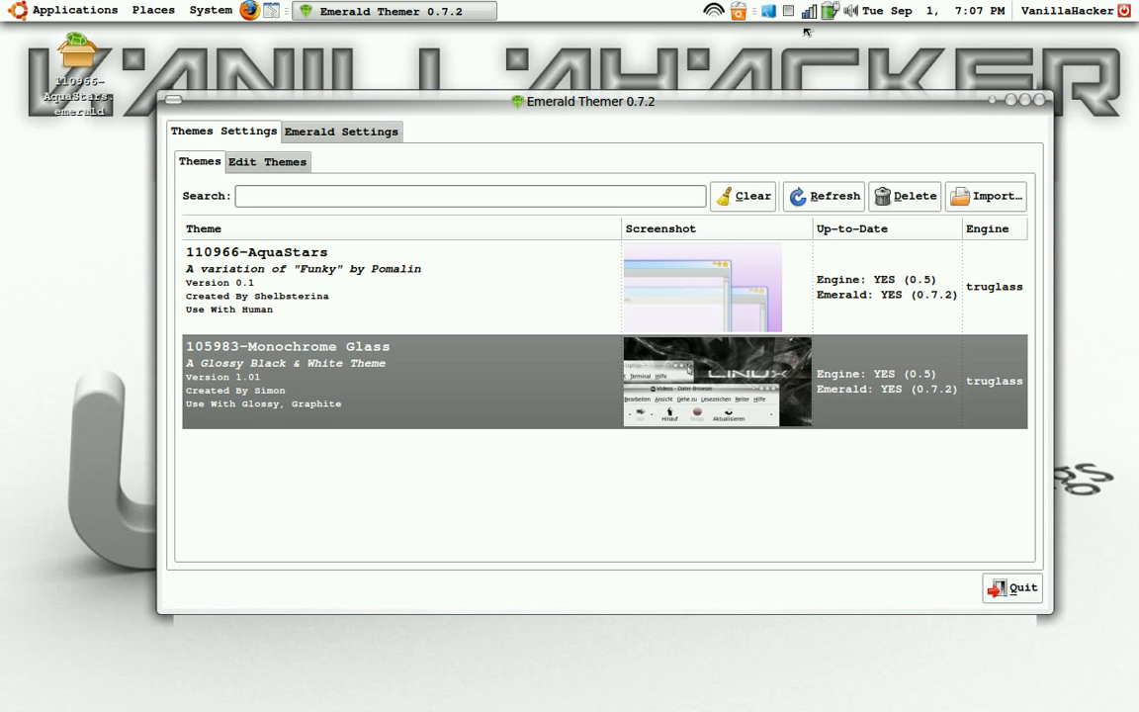
{"action": "mouse_move", "coordinate": [763, 61]}
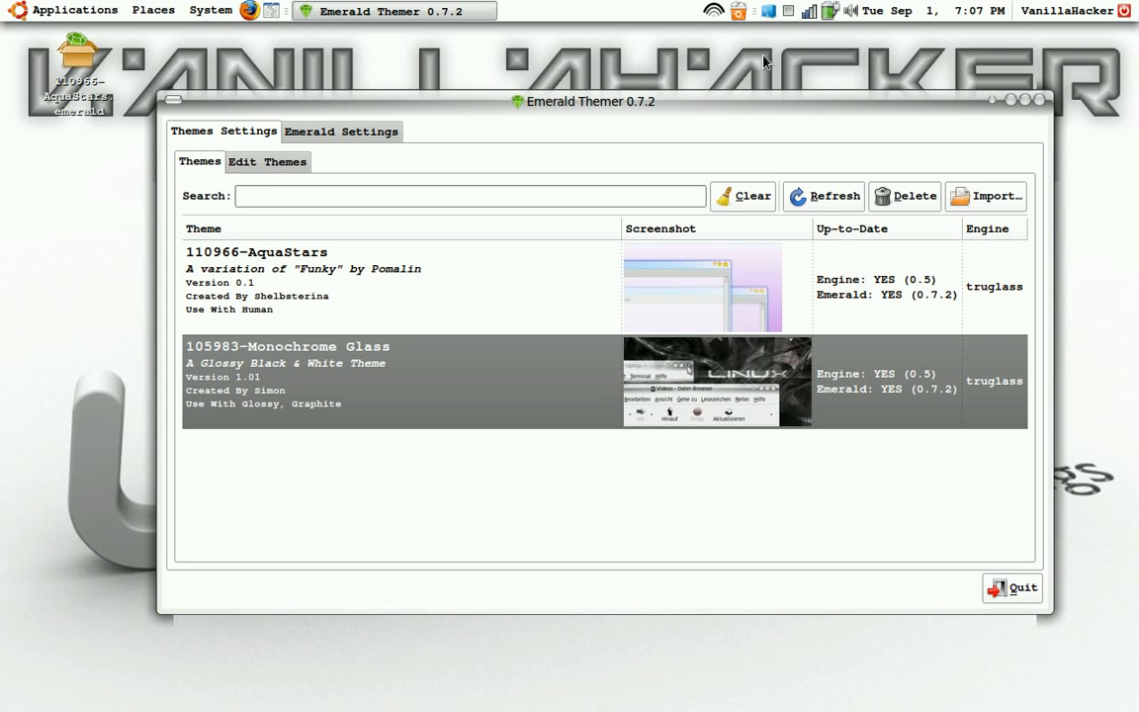